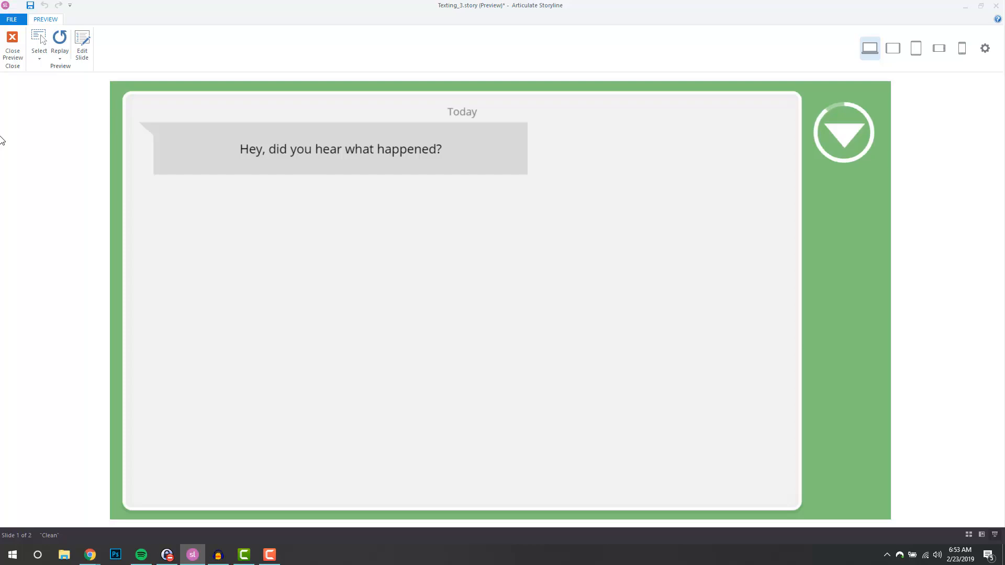
- Advance the previewed chat six messages with the next arrow until the thread scrolls upward
click(843, 132)
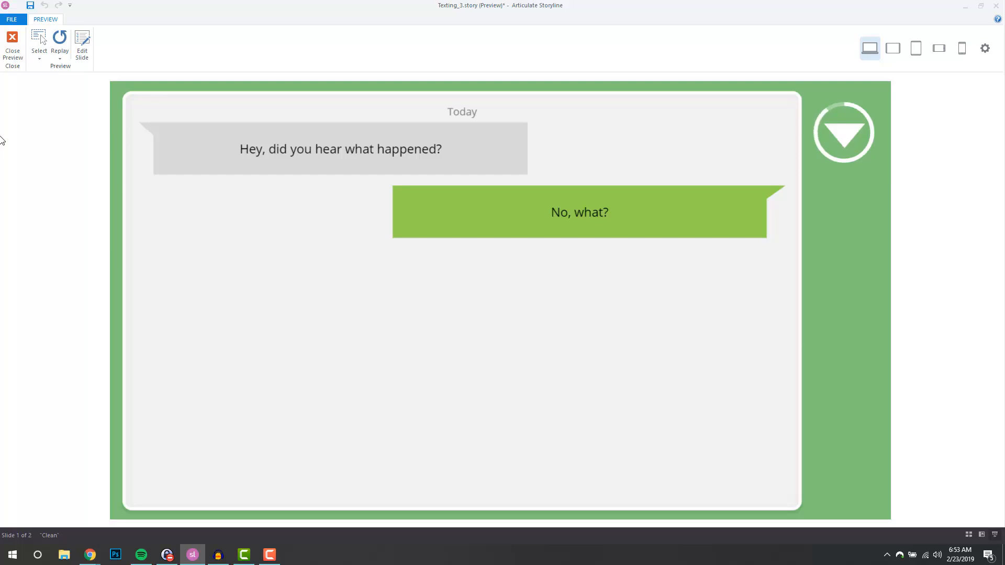
click(843, 132)
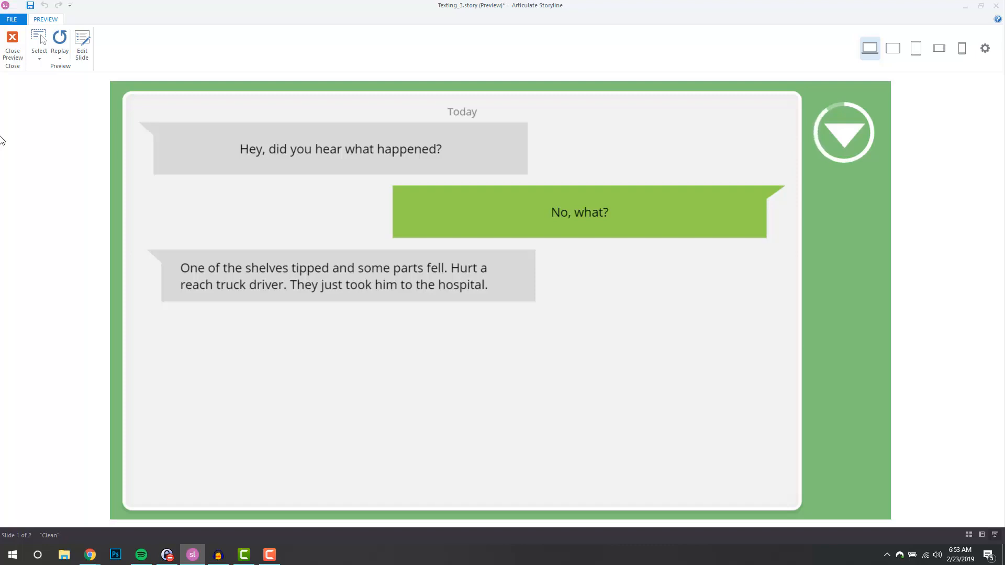
click(843, 132)
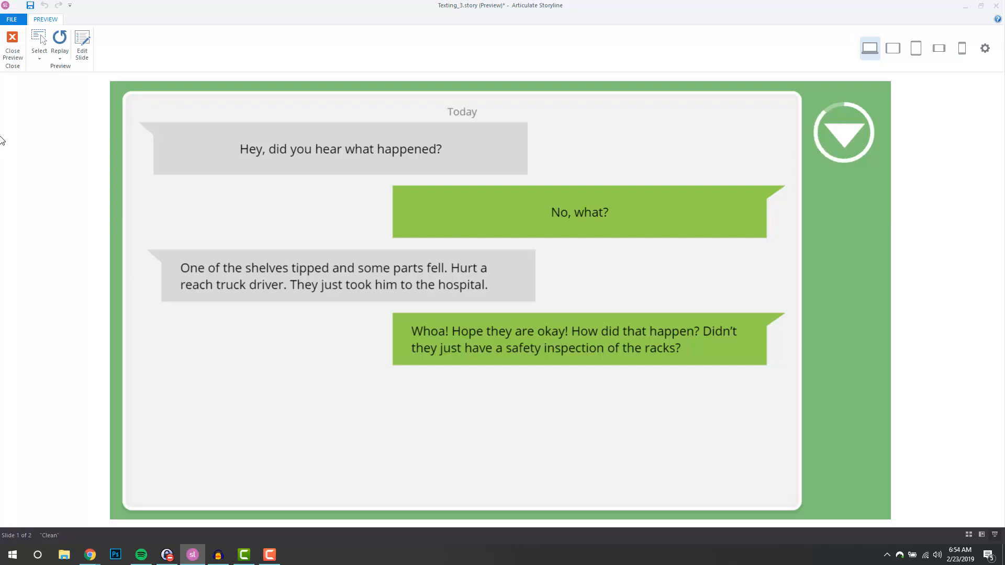
click(843, 132)
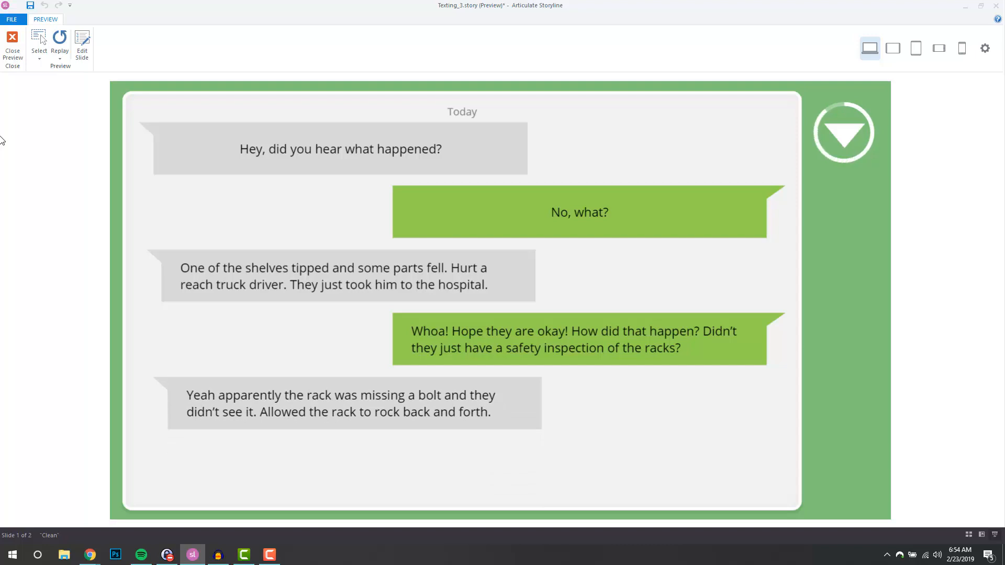
click(843, 131)
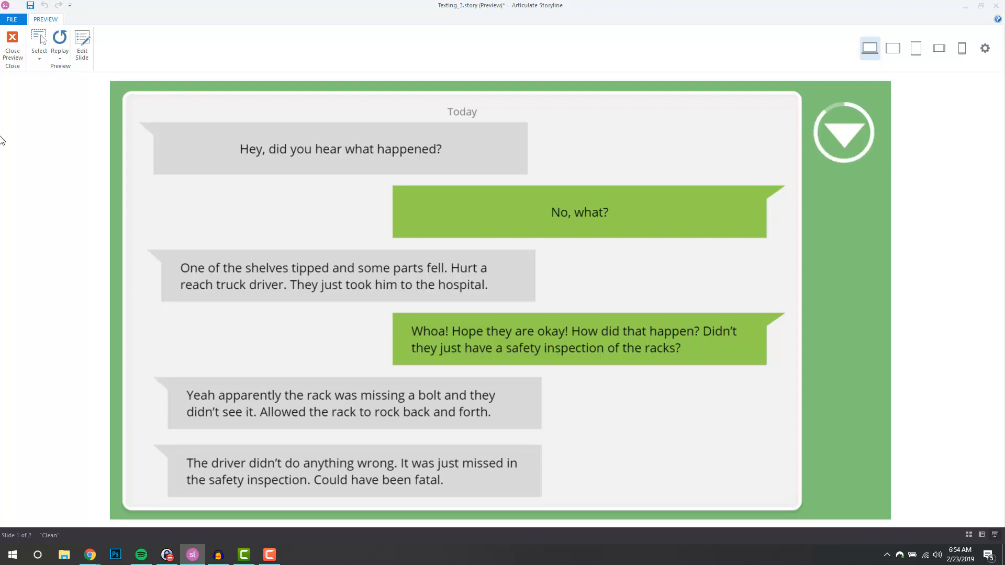
click(843, 132)
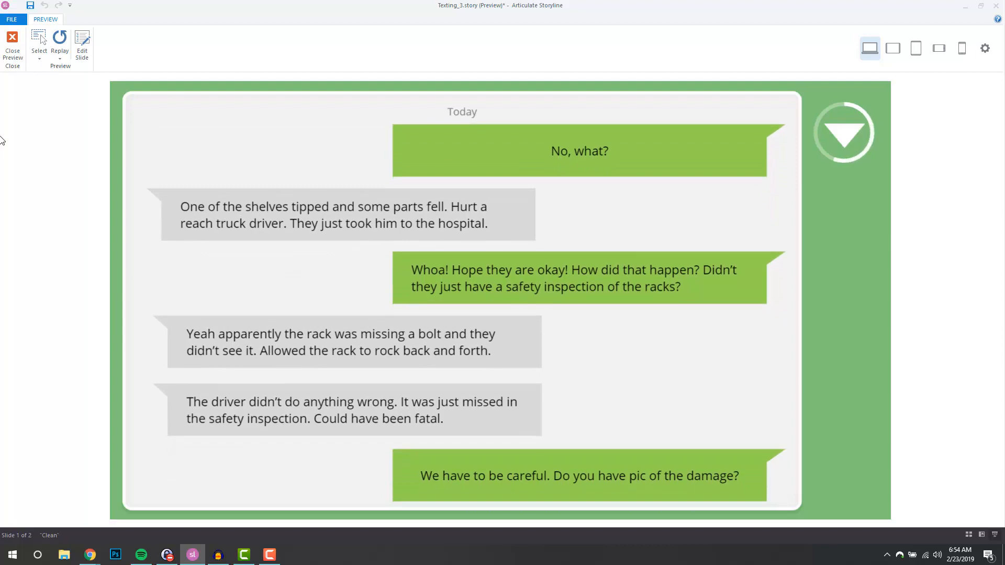
mouse_move(105, 115)
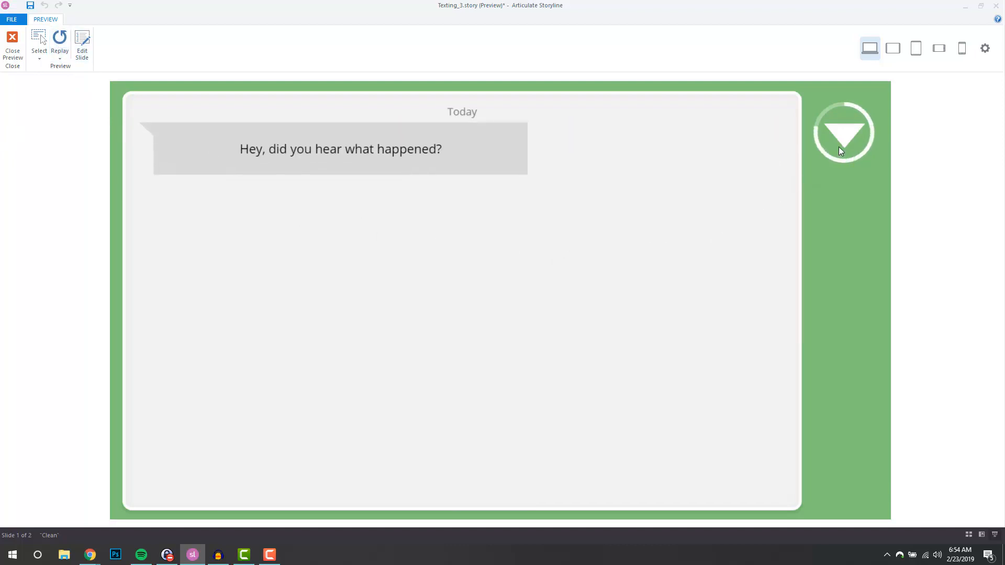
- Advance the replayed chat to the warehouse damage photo and the safety-checks reply
click(844, 133)
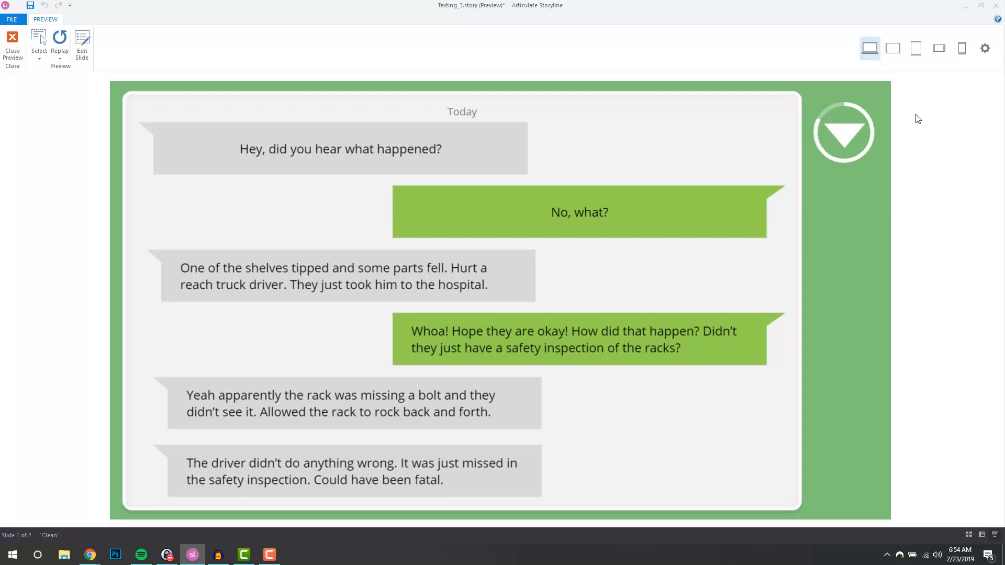
click(844, 132)
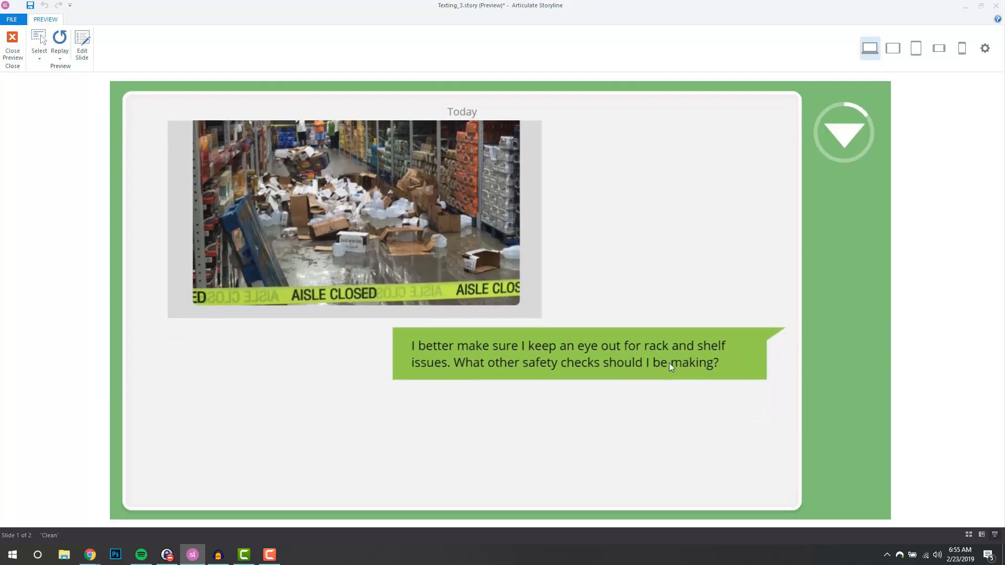
- Close the preview, switch to the Animations ribbon and select the message-area hotspot
click(12, 46)
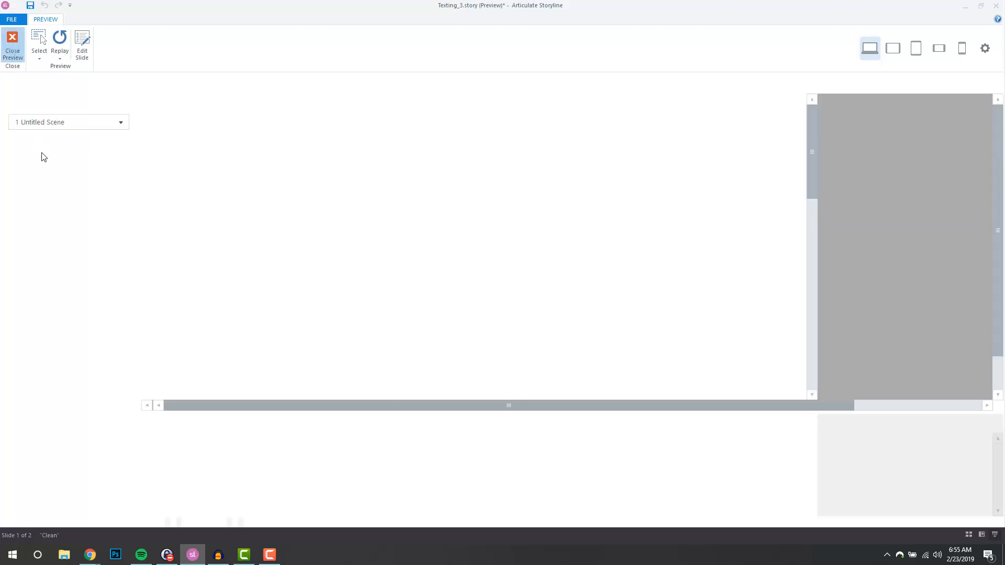
click(13, 46)
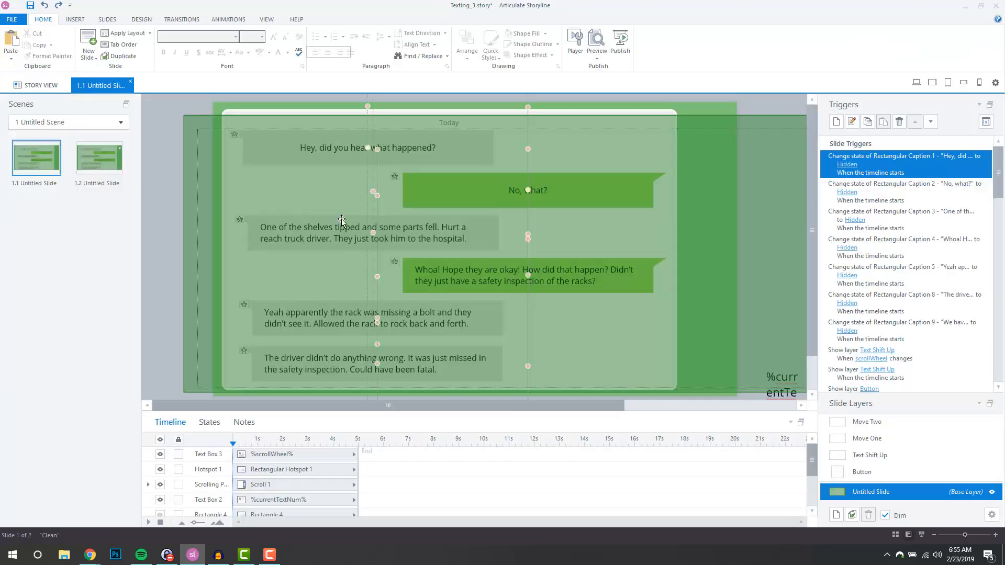
click(228, 19)
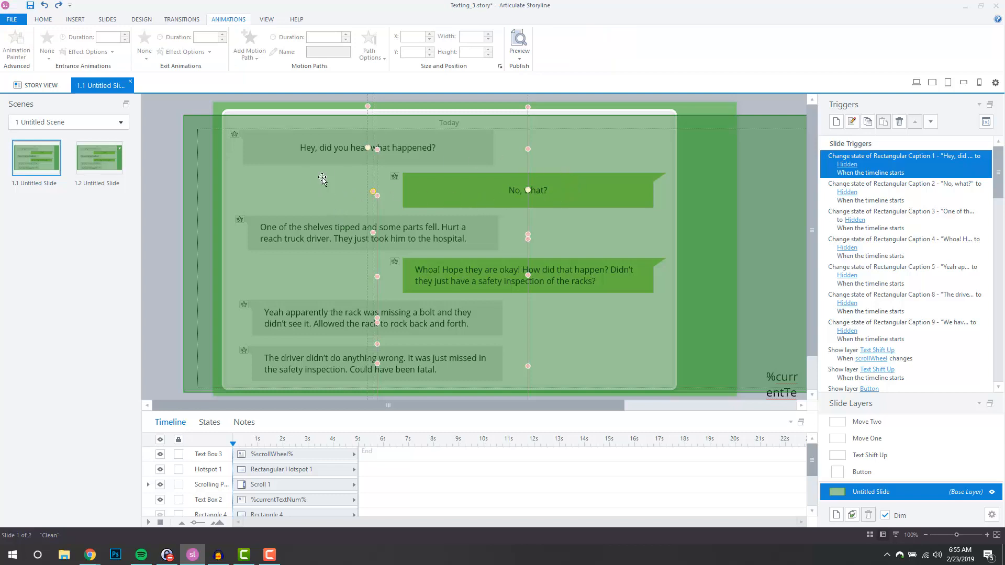
click(208, 469)
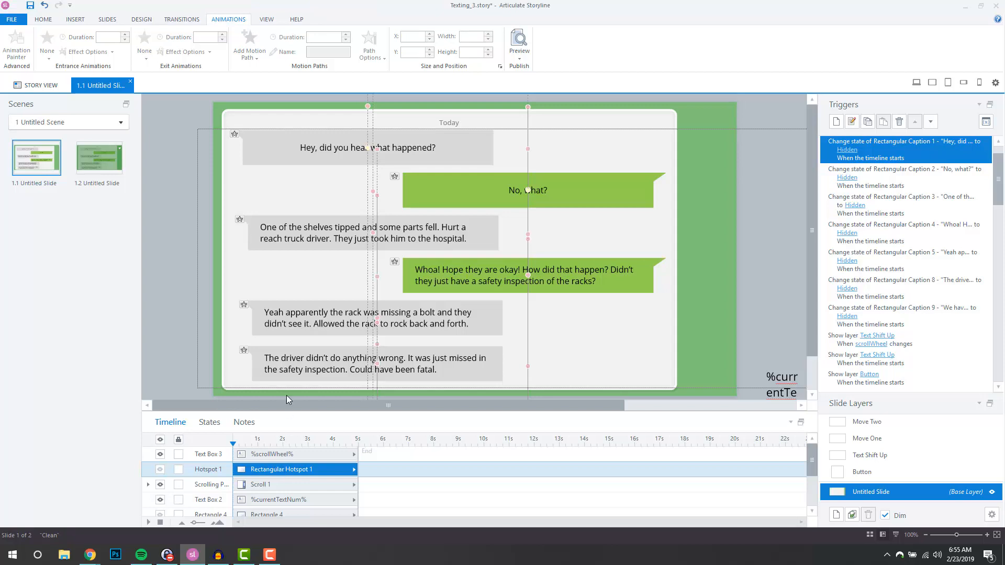
mouse_move(290, 384)
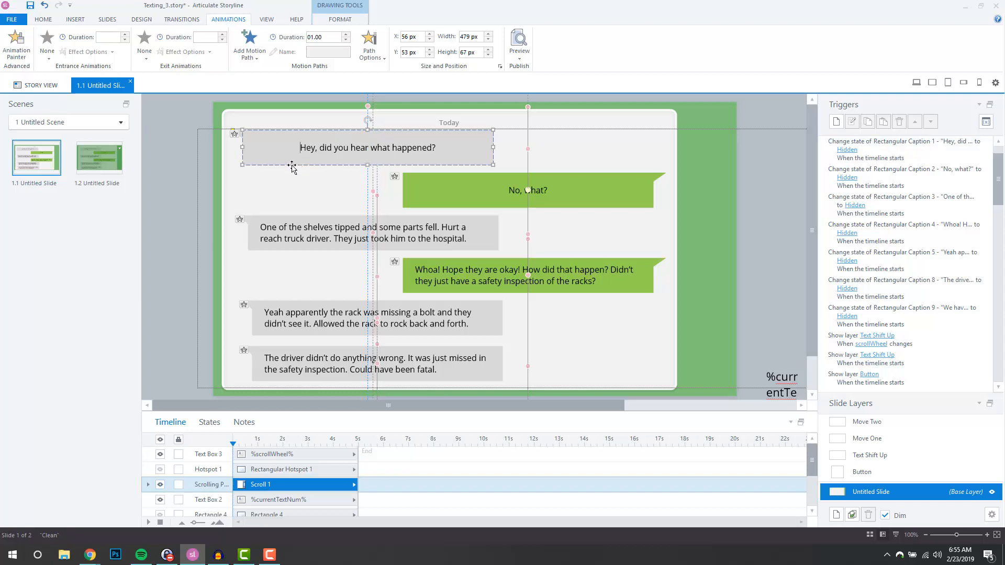
- Move the 'Hey, did you hear what happened?' bubble above the slide onto the pasteboard
click(903, 150)
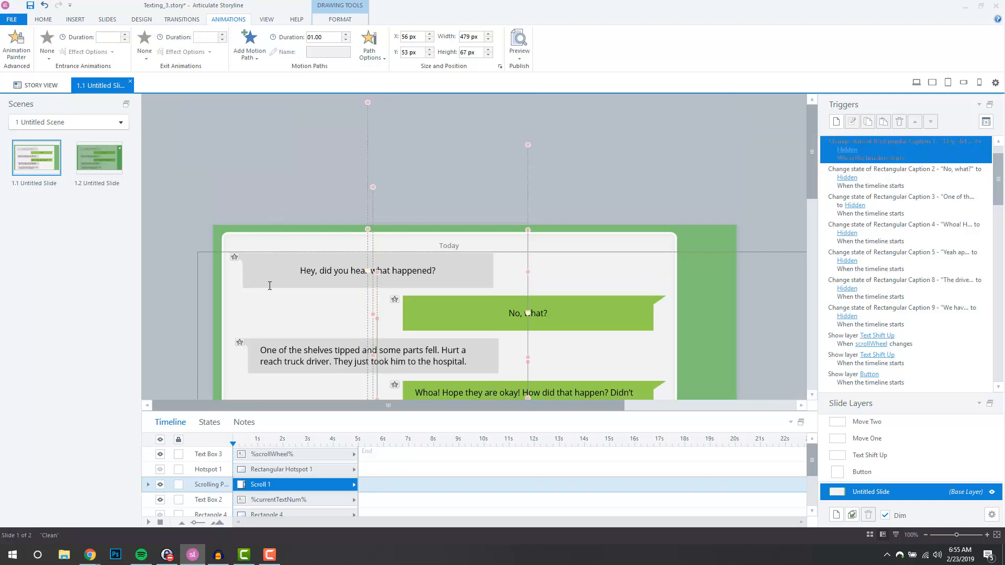
click(367, 270)
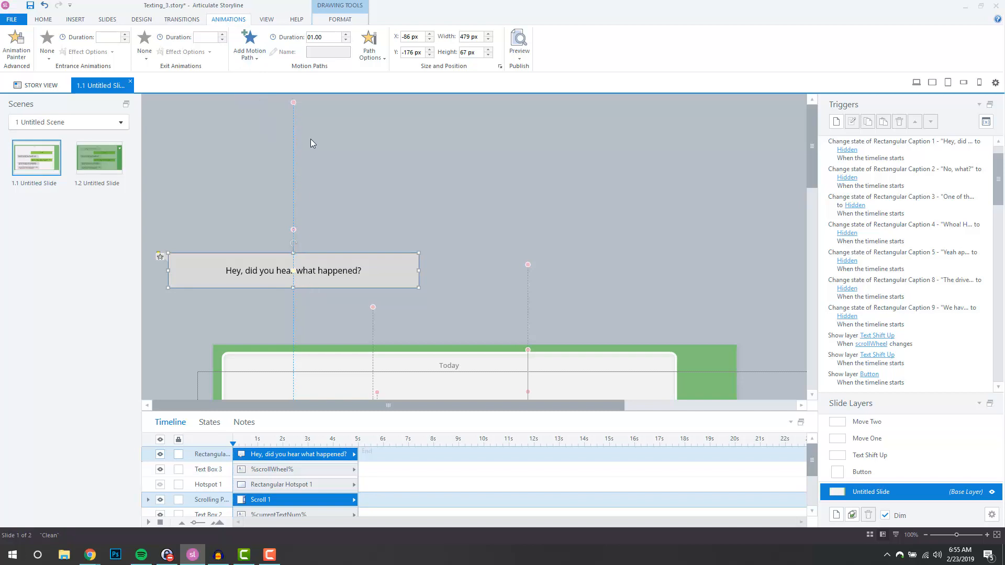
mouse_move(269, 245)
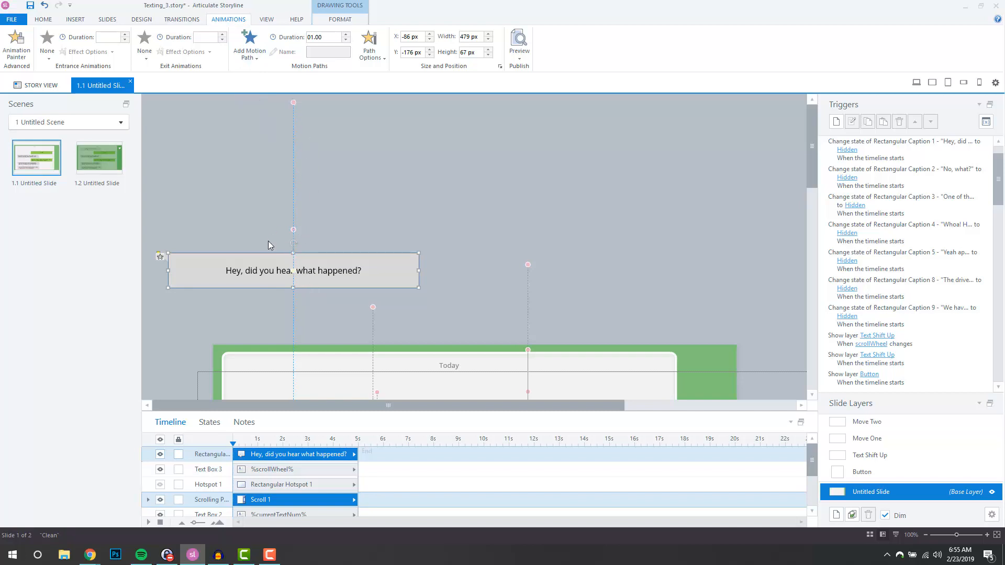
mouse_move(263, 274)
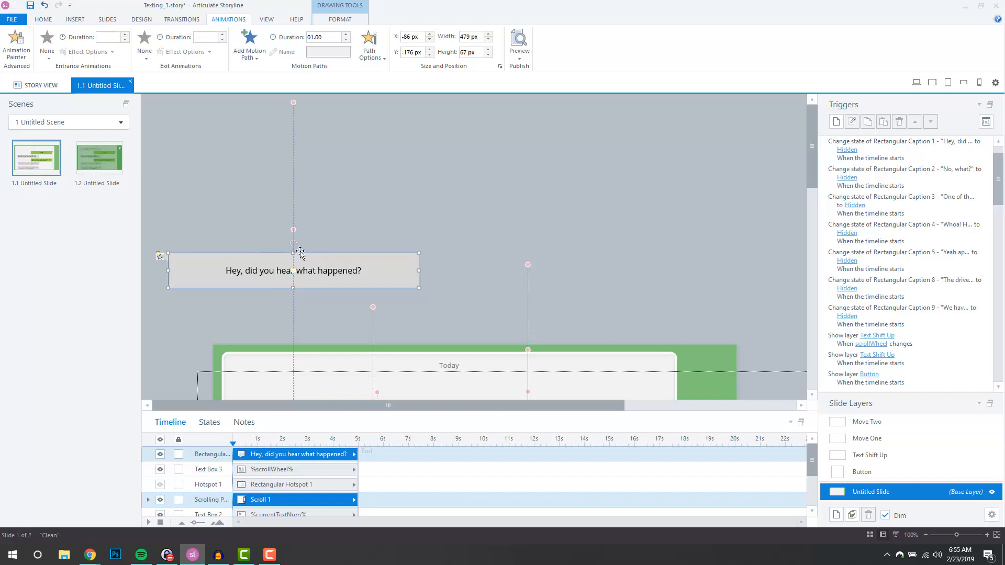
mouse_move(647, 136)
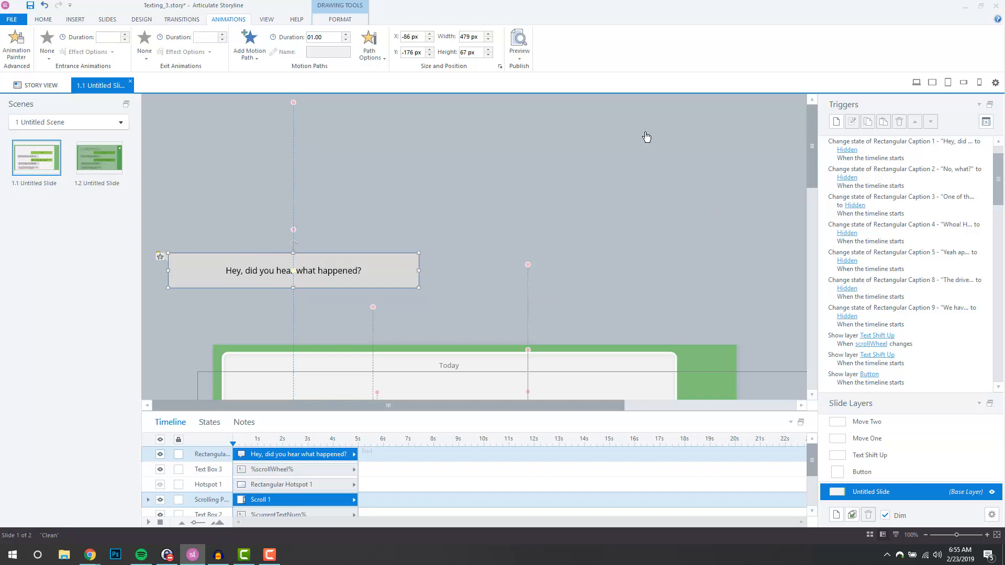
mouse_move(561, 250)
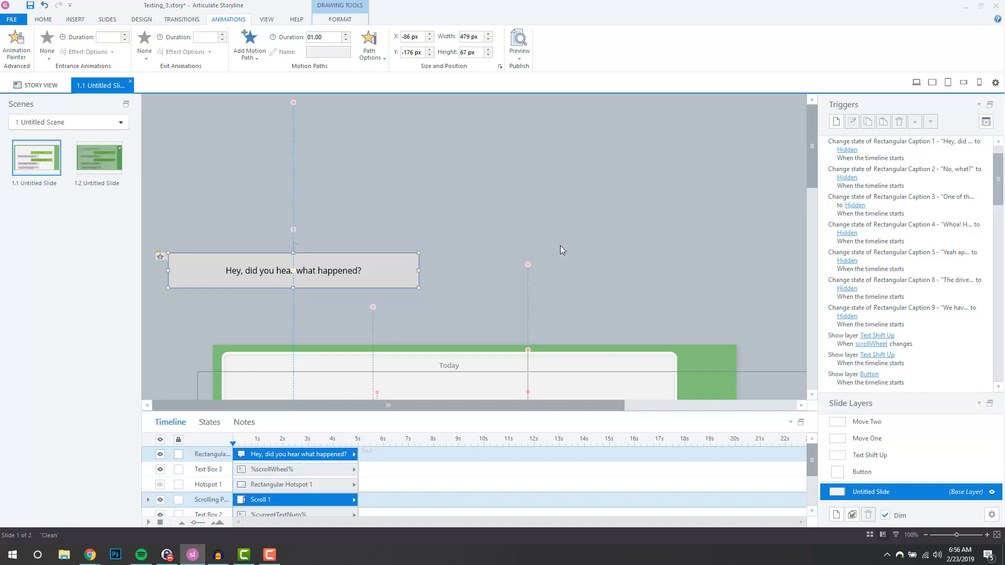
click(903, 150)
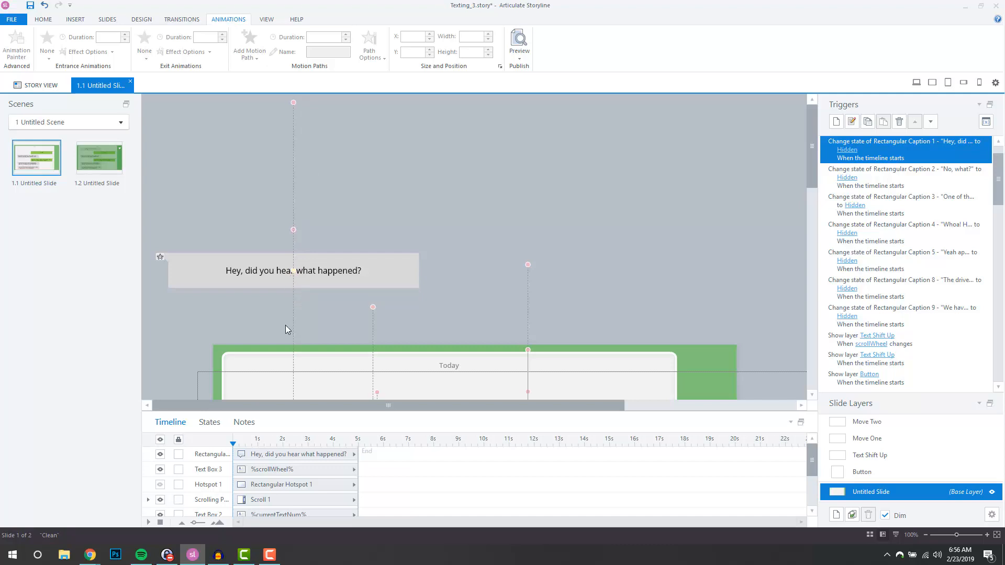
mouse_move(653, 255)
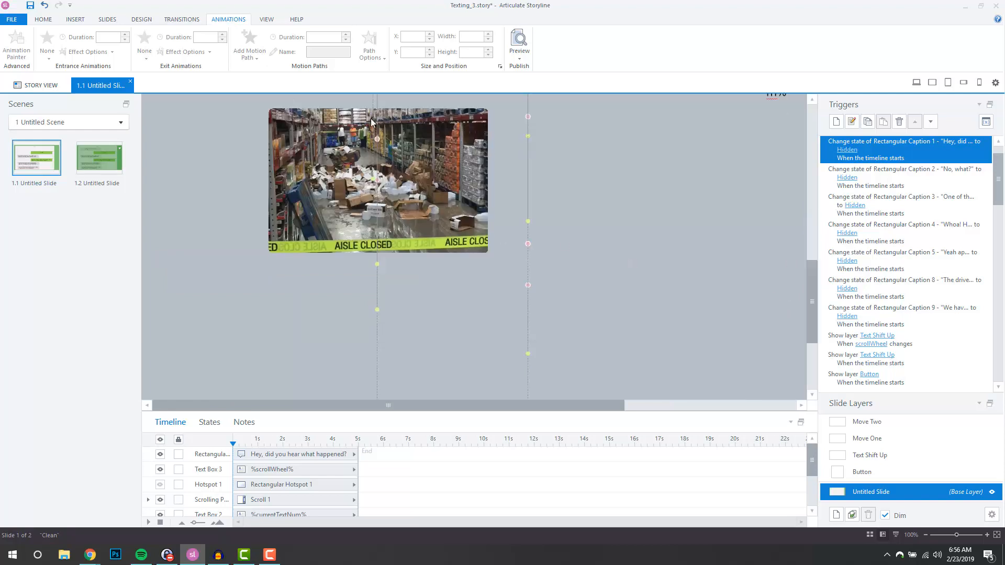
mouse_move(444, 178)
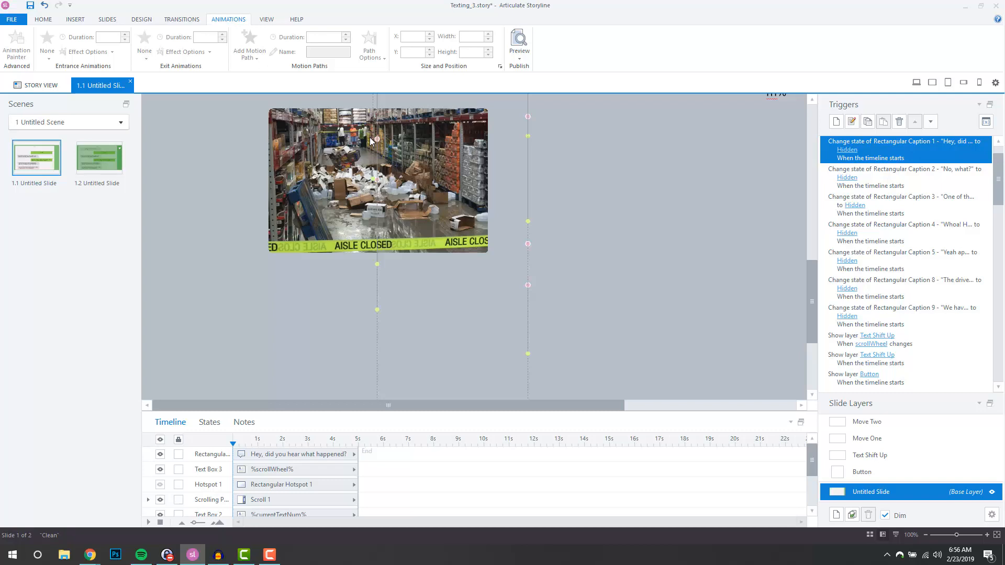
mouse_move(691, 170)
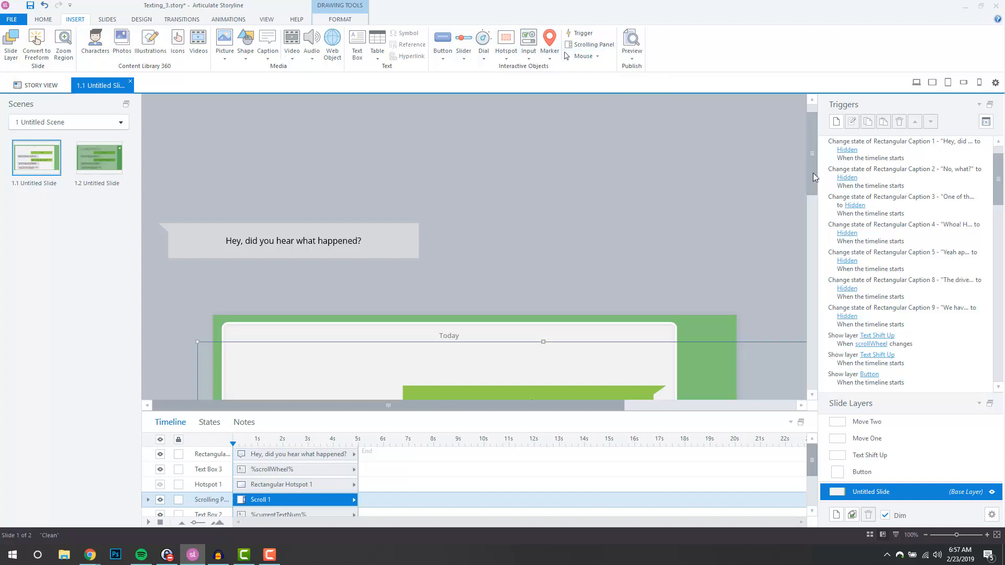
- Position the %currentTextNum% text box in the green margin right of the message panel
scroll(down, 3)
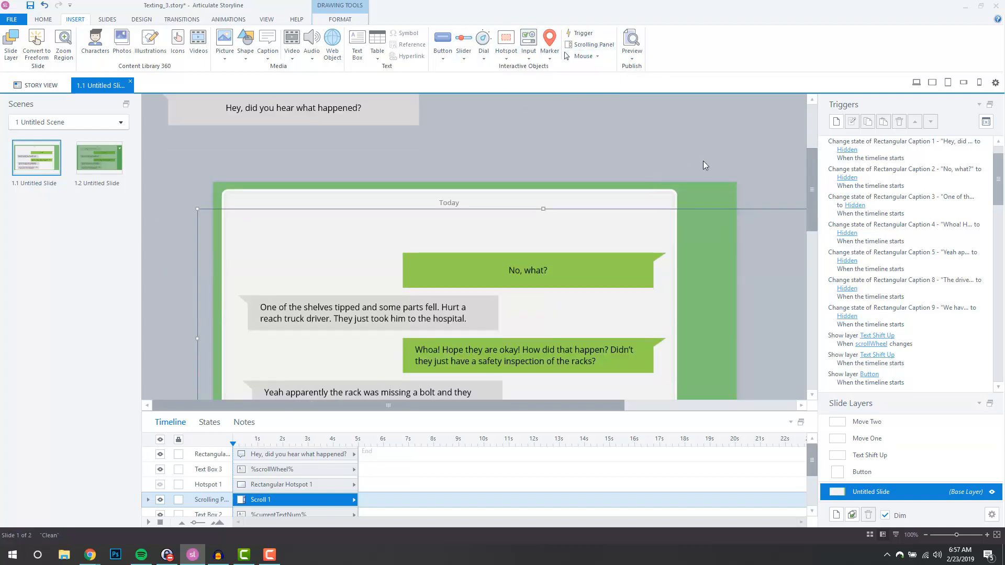
mouse_move(576, 190)
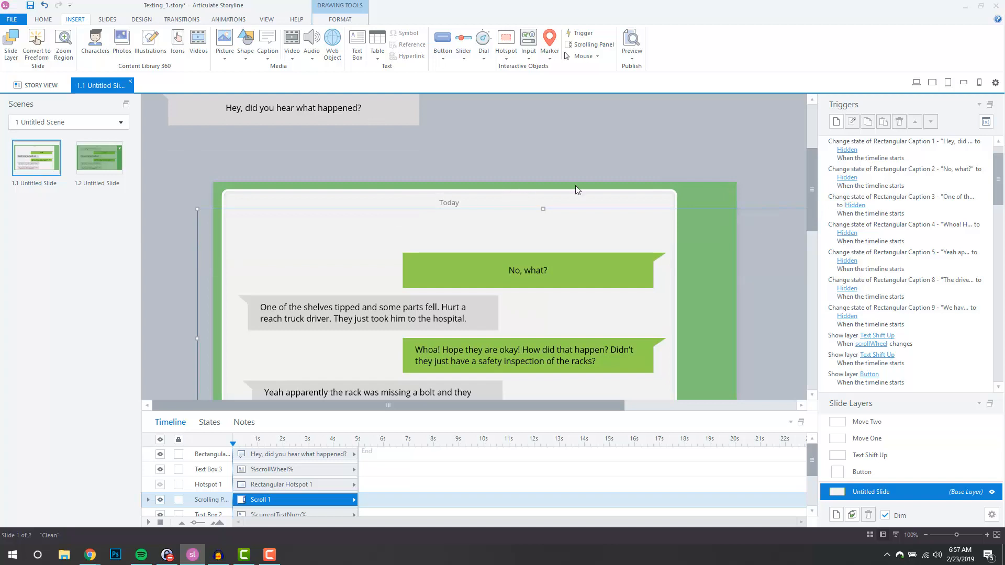
mouse_move(437, 208)
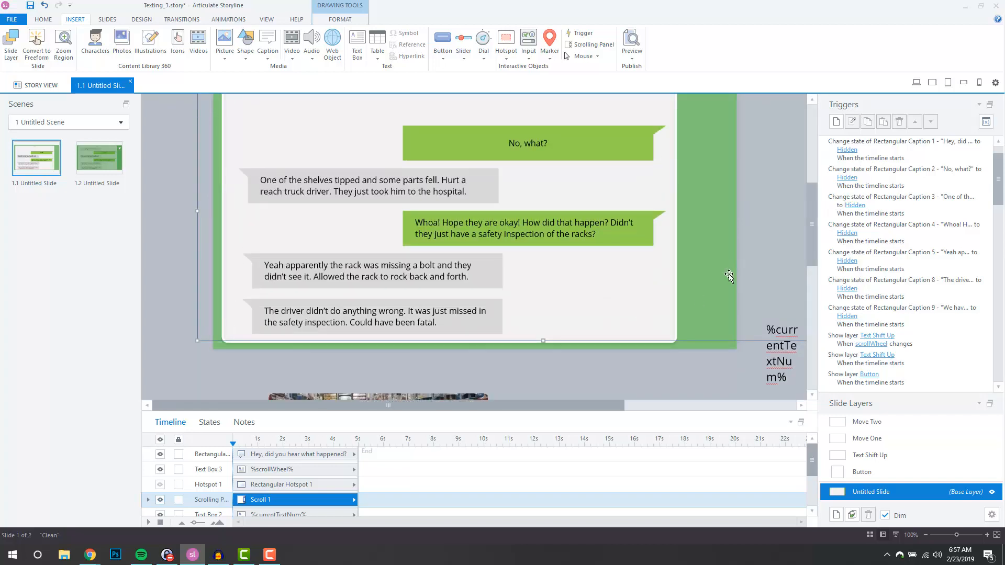
click(903, 150)
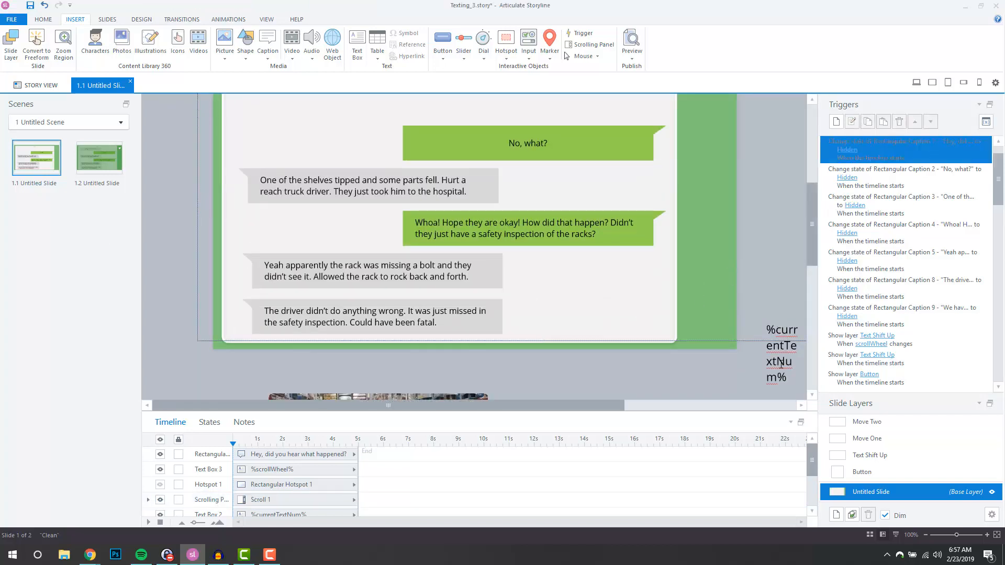
click(781, 351)
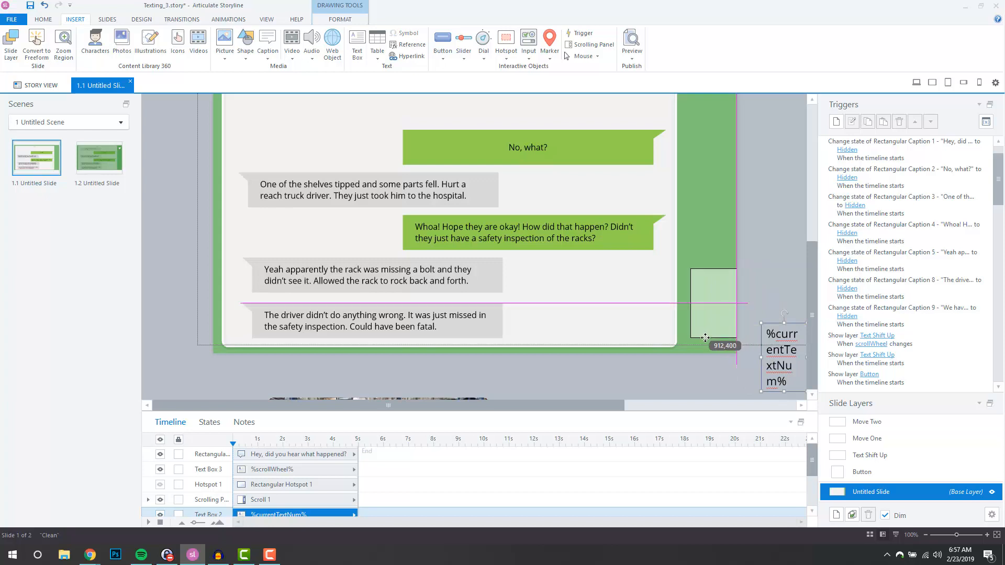
click(631, 44)
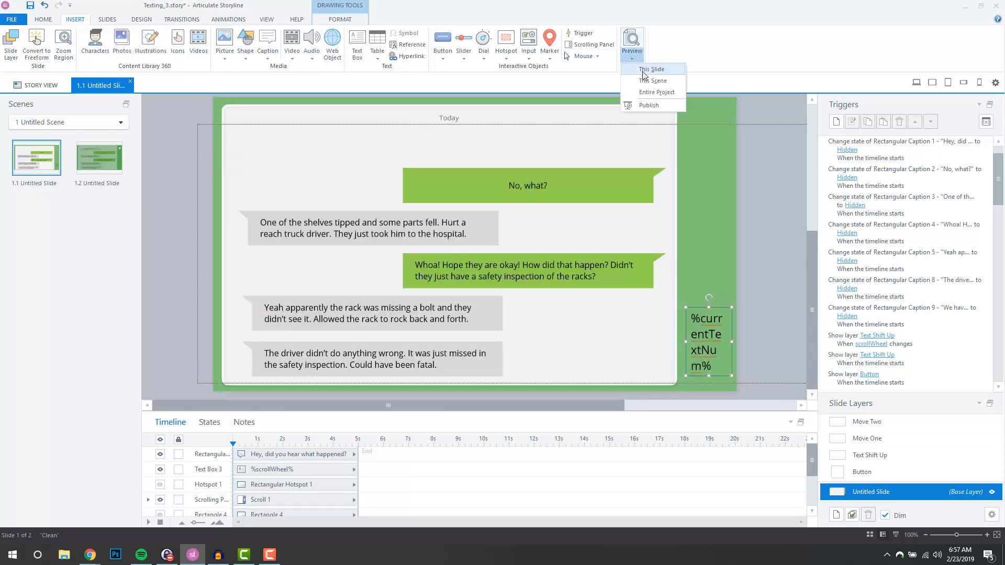
click(652, 69)
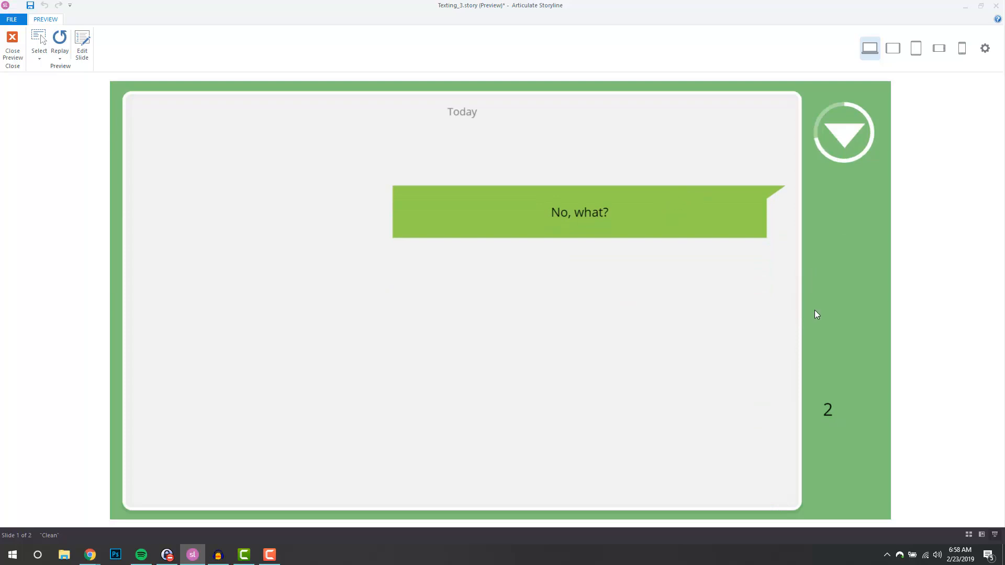
click(844, 133)
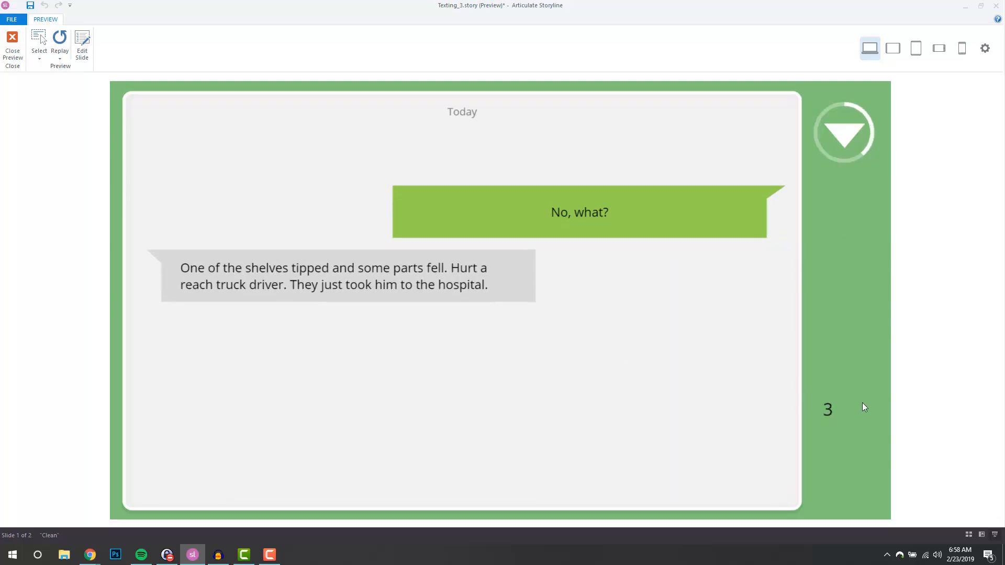
click(844, 133)
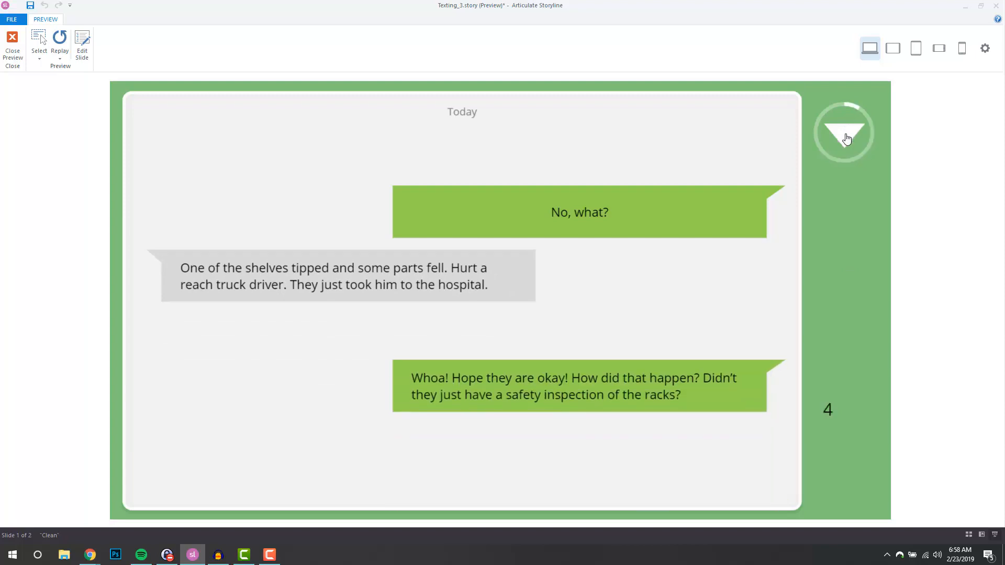
click(844, 132)
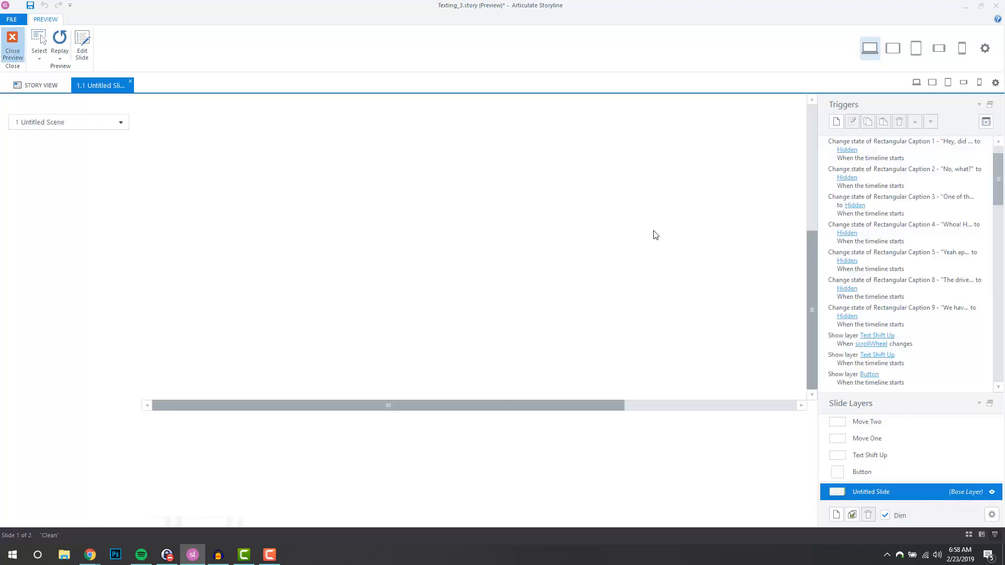
- Close the preview and view the Text Shift Up and Button layers' triggers, ending on Text Shift Up
click(13, 45)
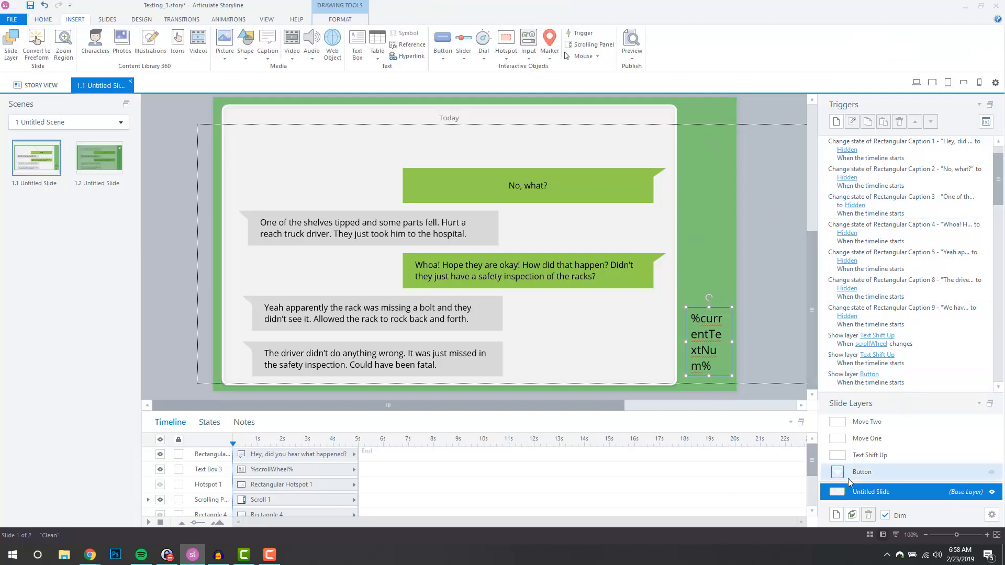
click(862, 472)
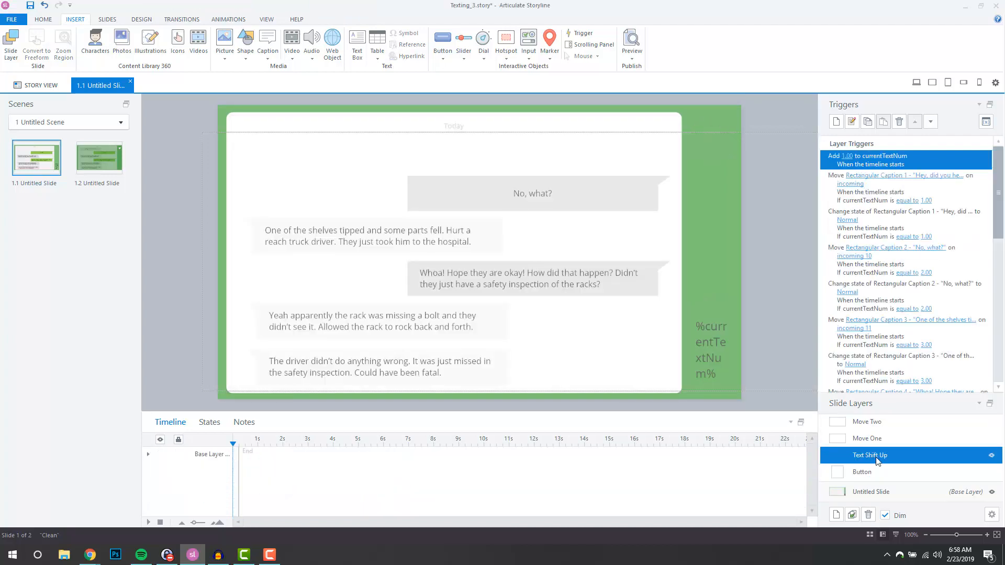
click(870, 492)
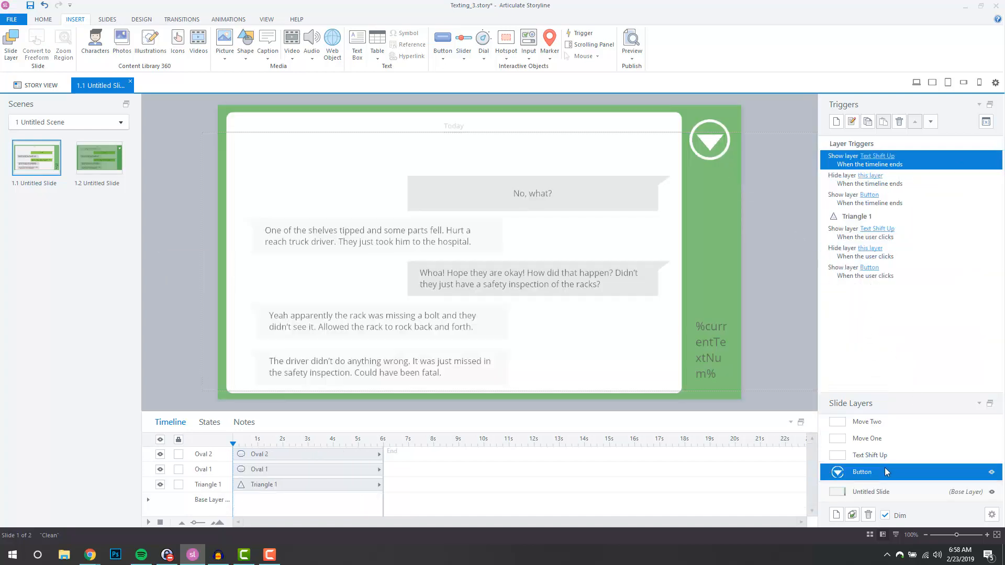
click(869, 456)
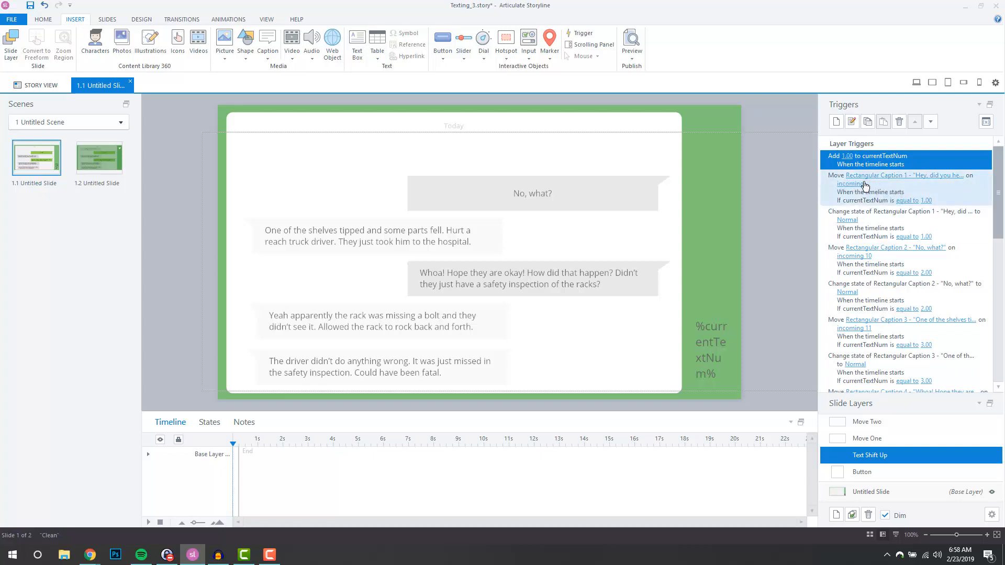
click(898, 186)
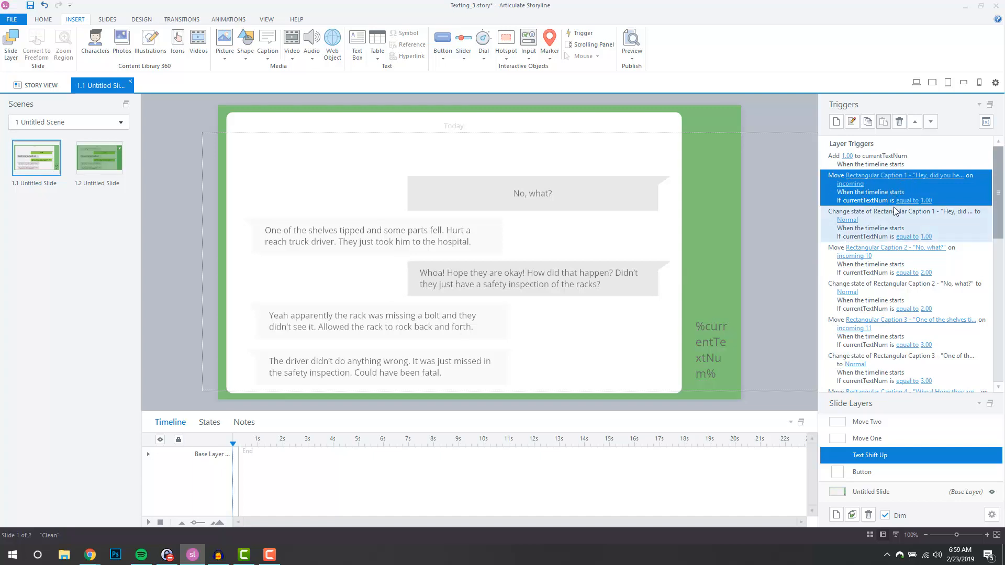
mouse_move(881, 230)
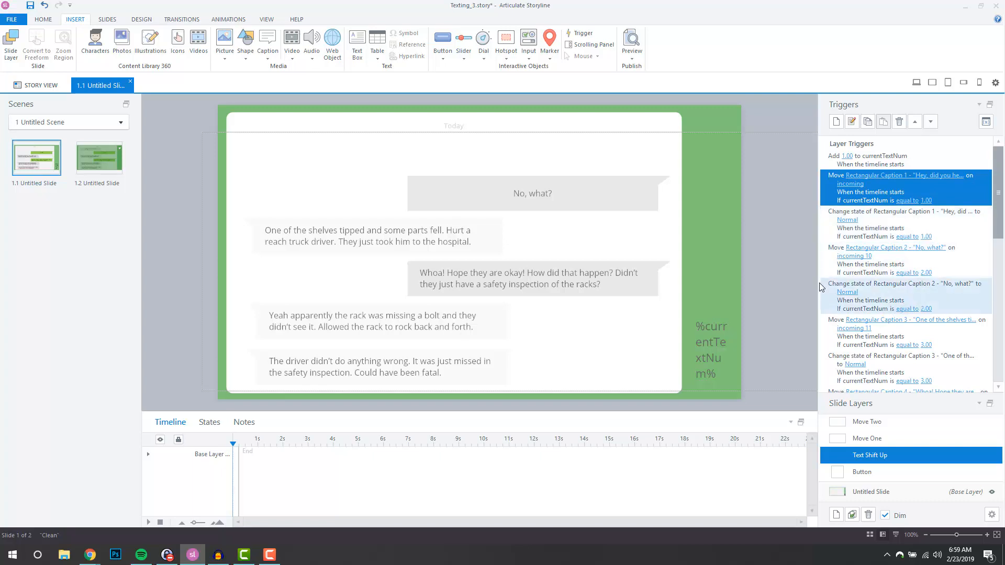
mouse_move(862, 288)
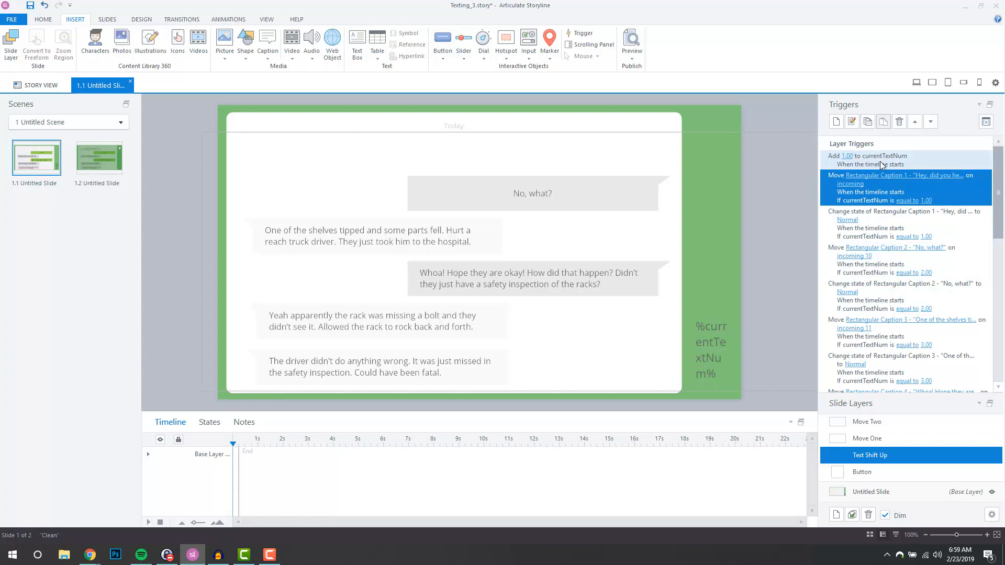
mouse_move(888, 205)
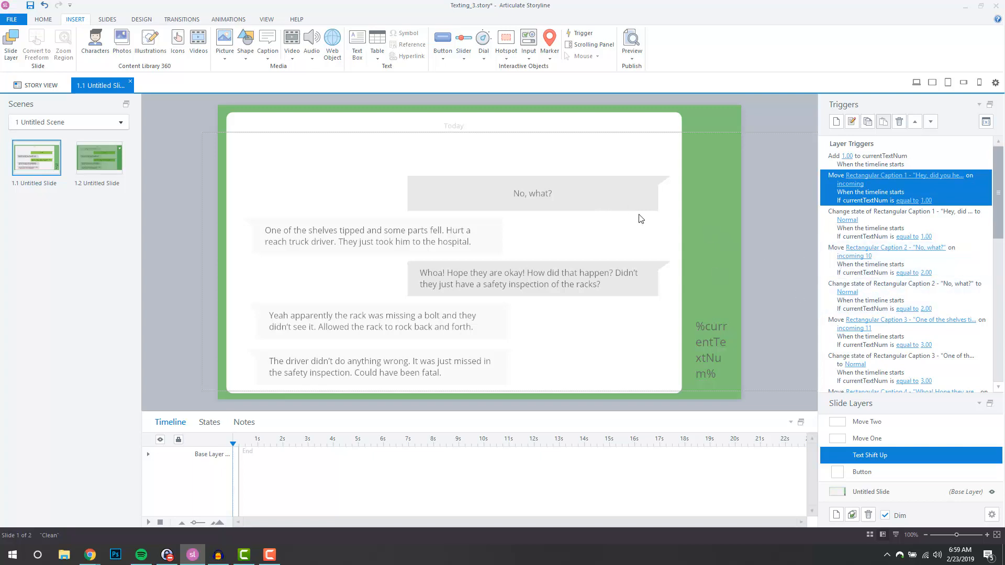
mouse_move(768, 267)
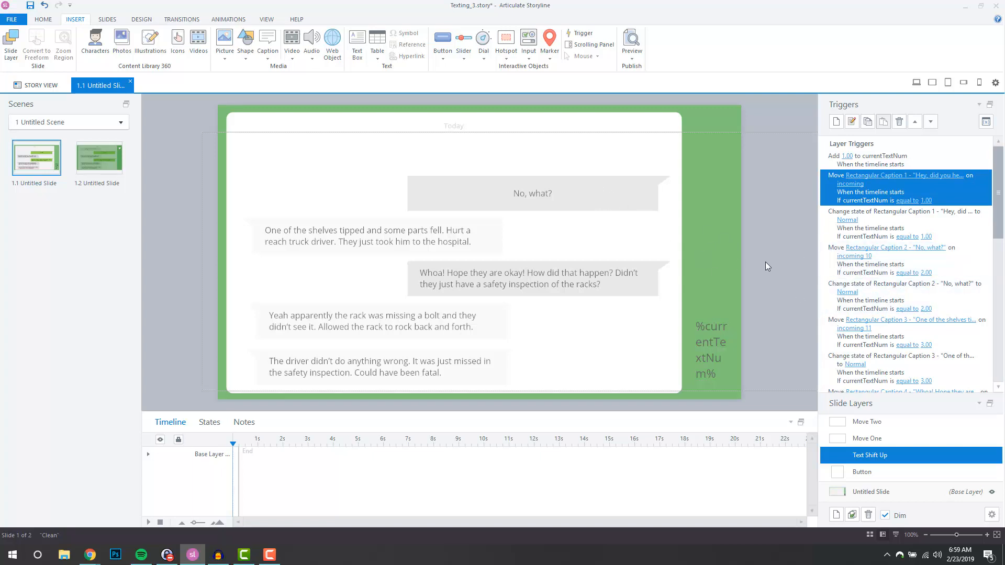
mouse_move(790, 359)
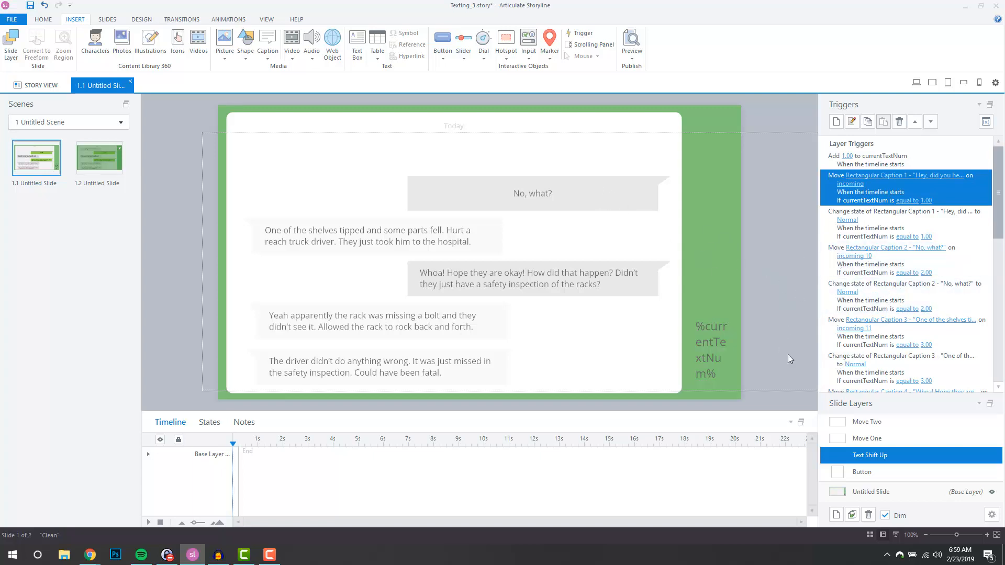
click(867, 422)
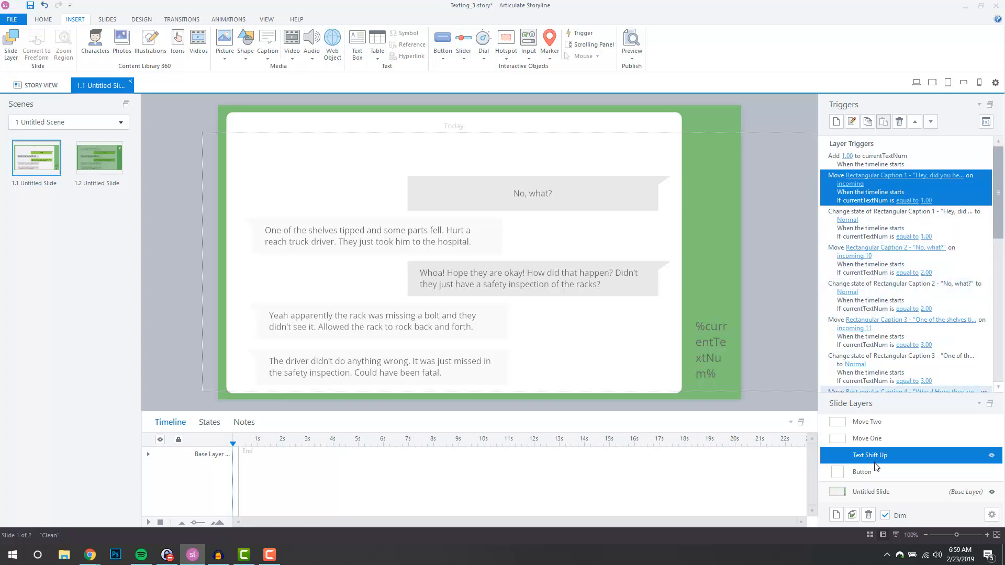
- Show the Button layer and select Triangle 1 and the Oval 2 ring to see their click triggers
click(862, 472)
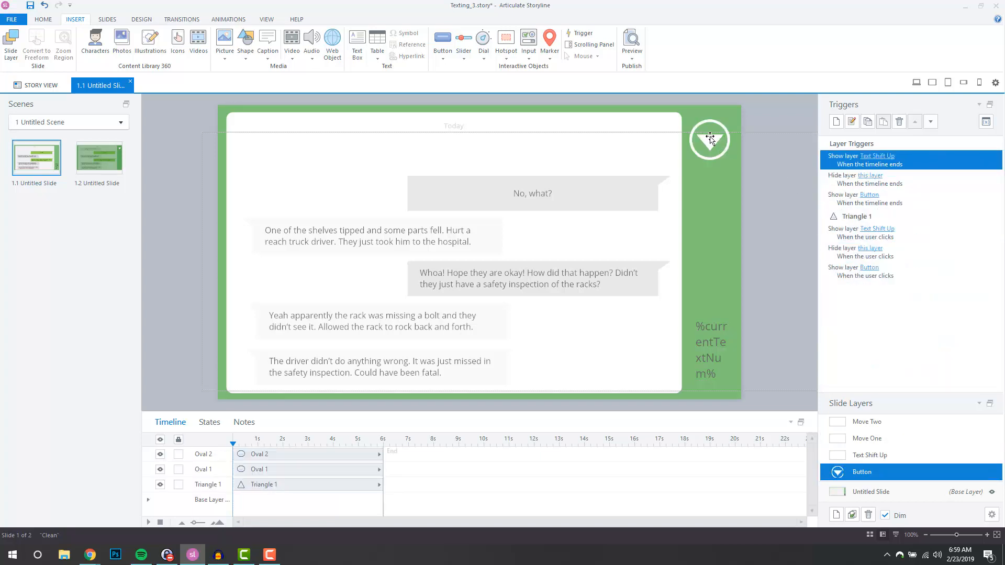
click(710, 140)
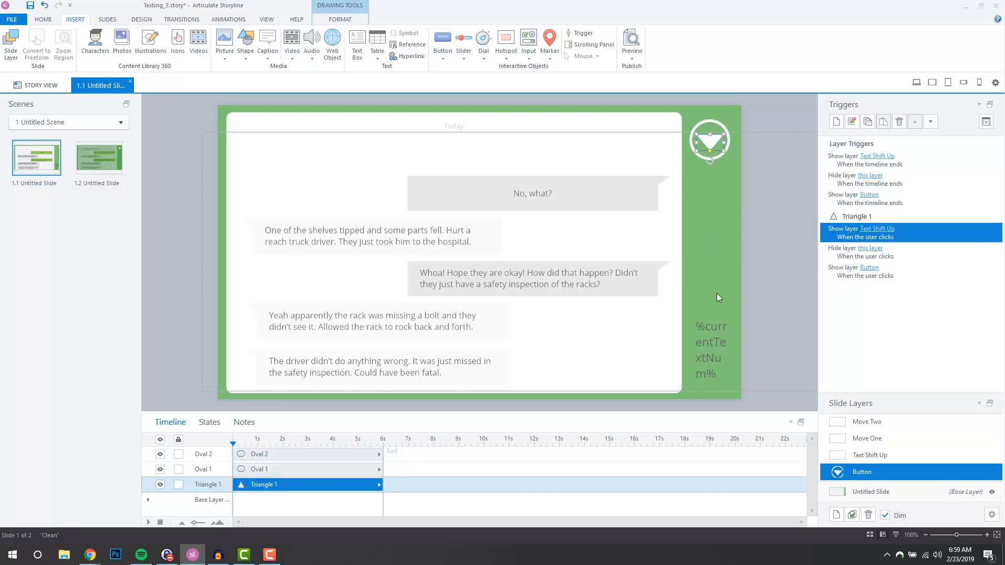
mouse_move(833, 385)
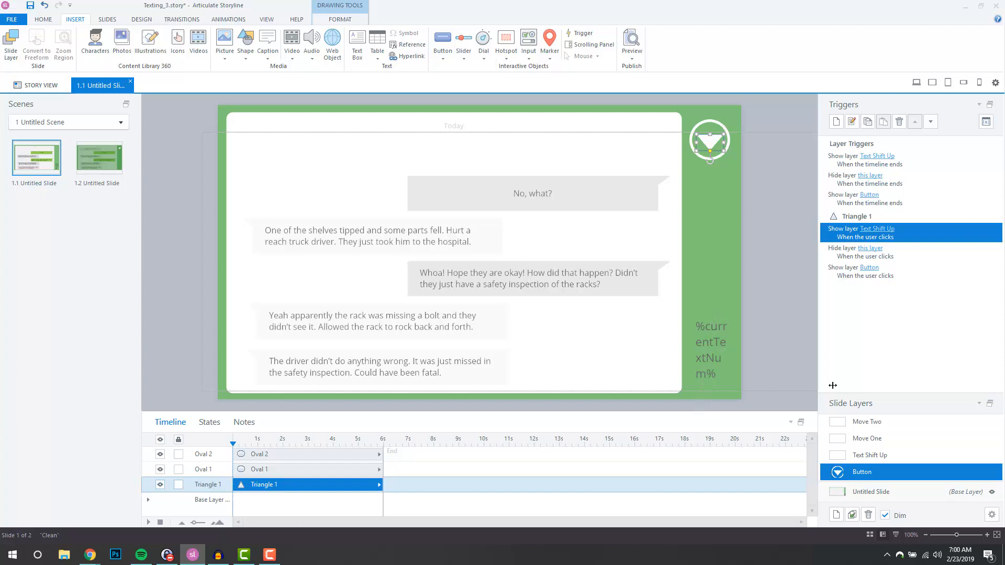
mouse_move(879, 470)
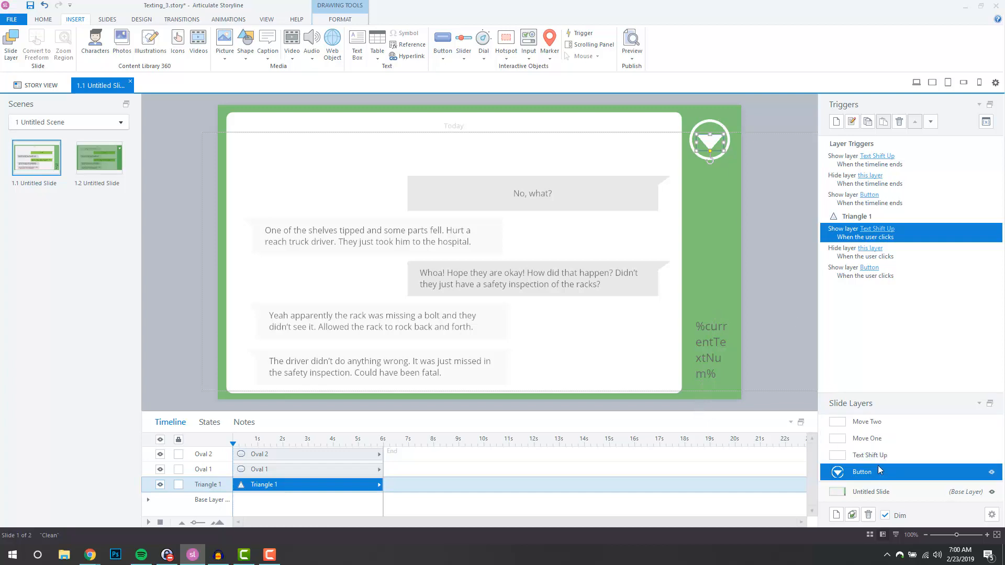
mouse_move(715, 136)
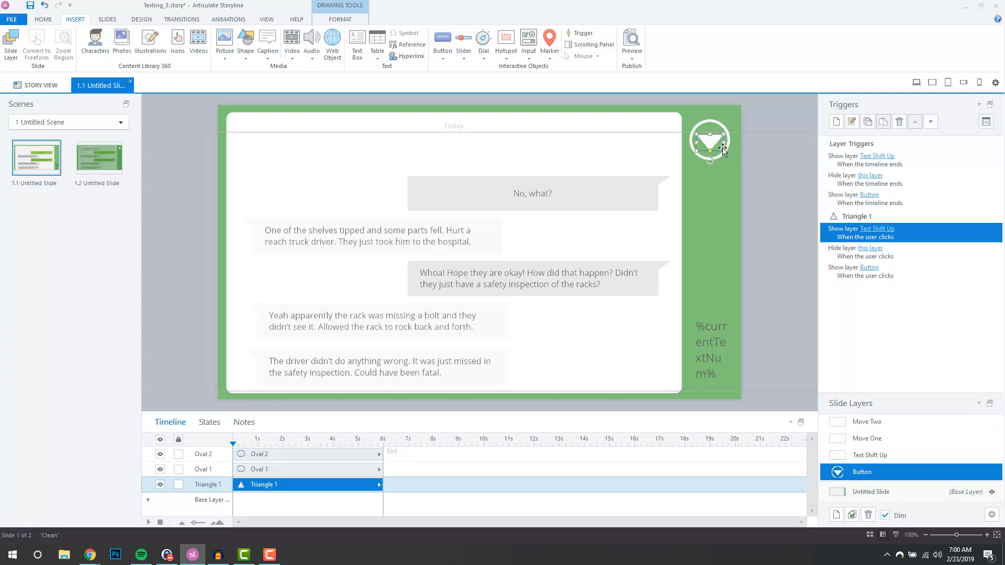
mouse_move(697, 160)
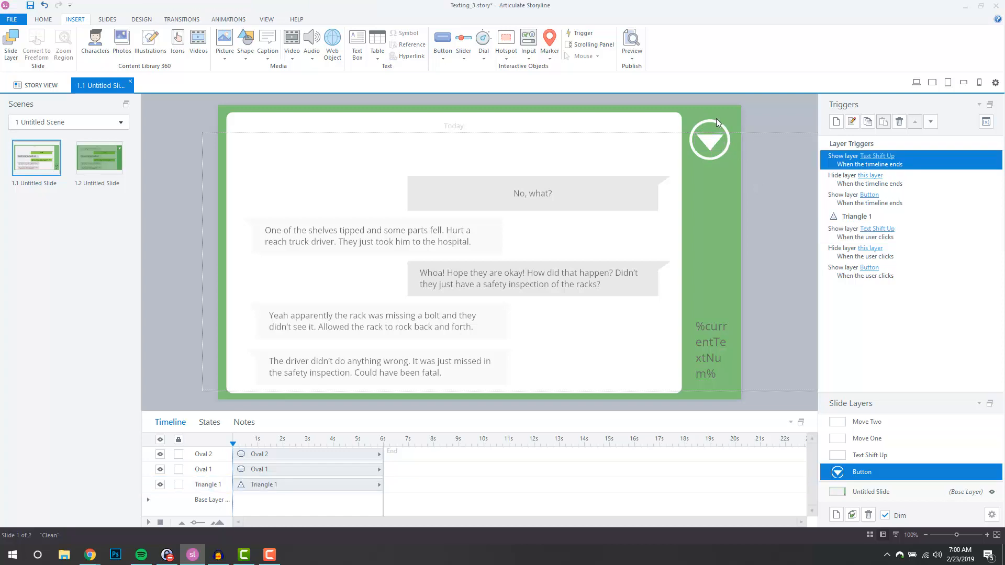
click(709, 139)
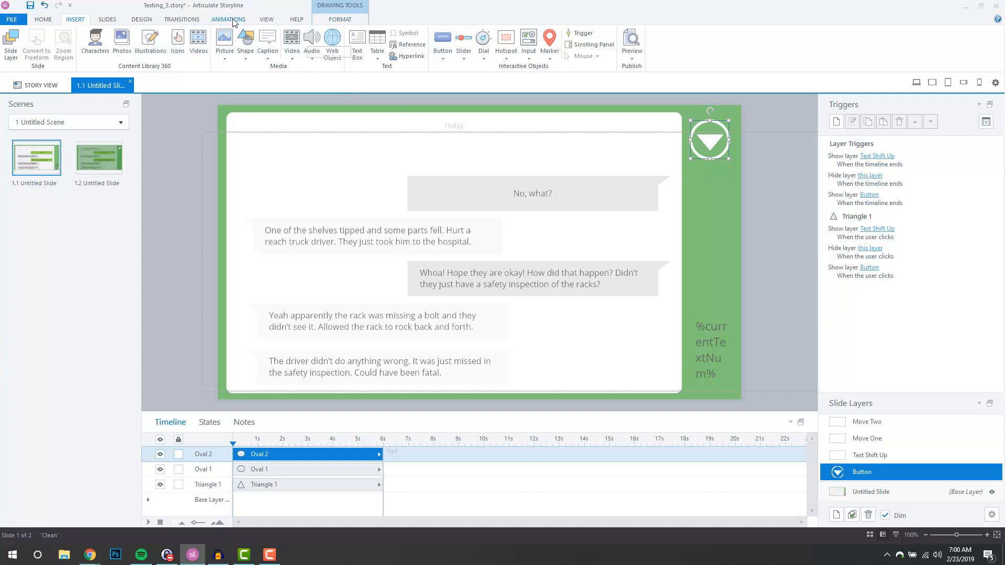
- Show the Oval 2 ring's Wheel entrance animation lasting 6 seconds
click(229, 19)
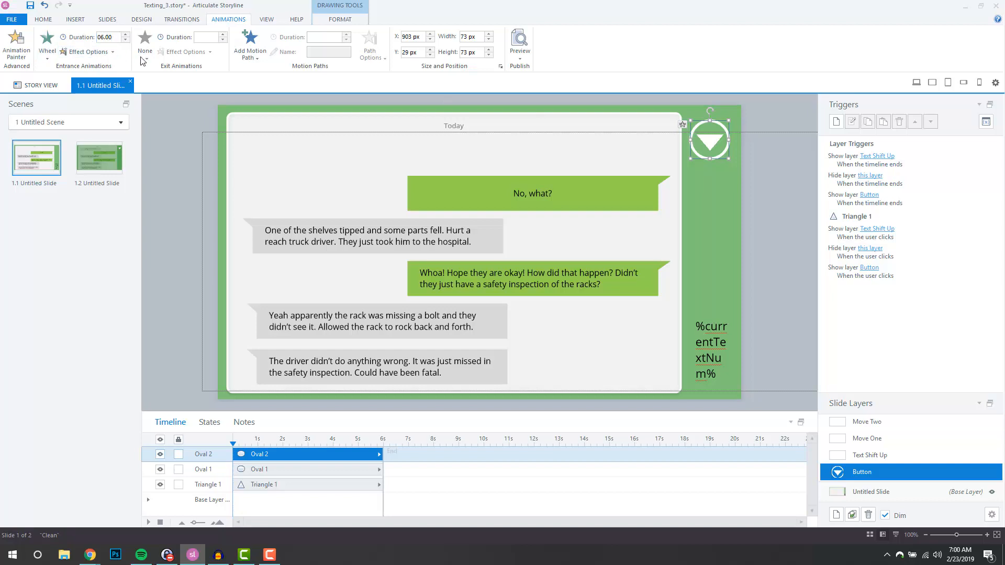
mouse_move(723, 108)
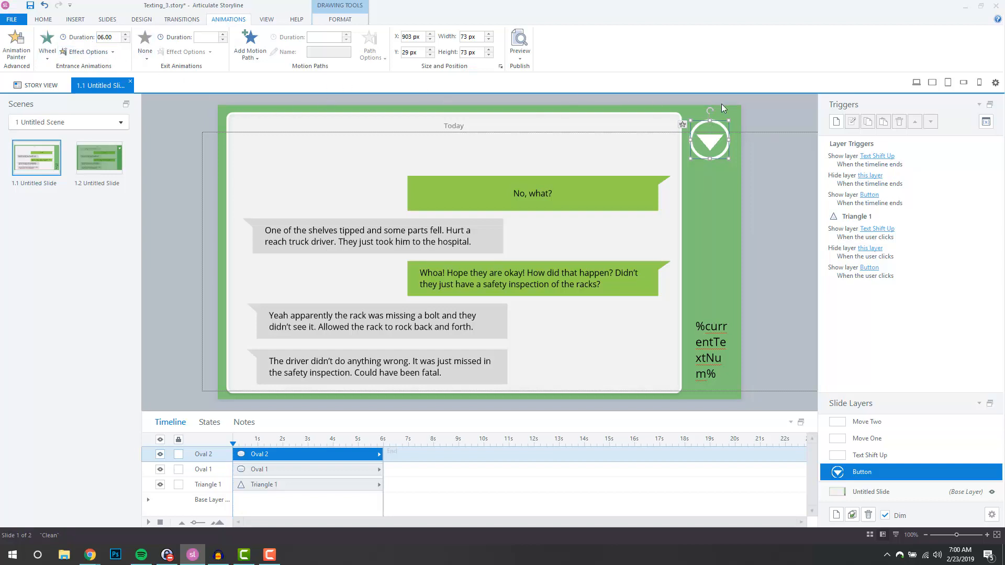
mouse_move(731, 158)
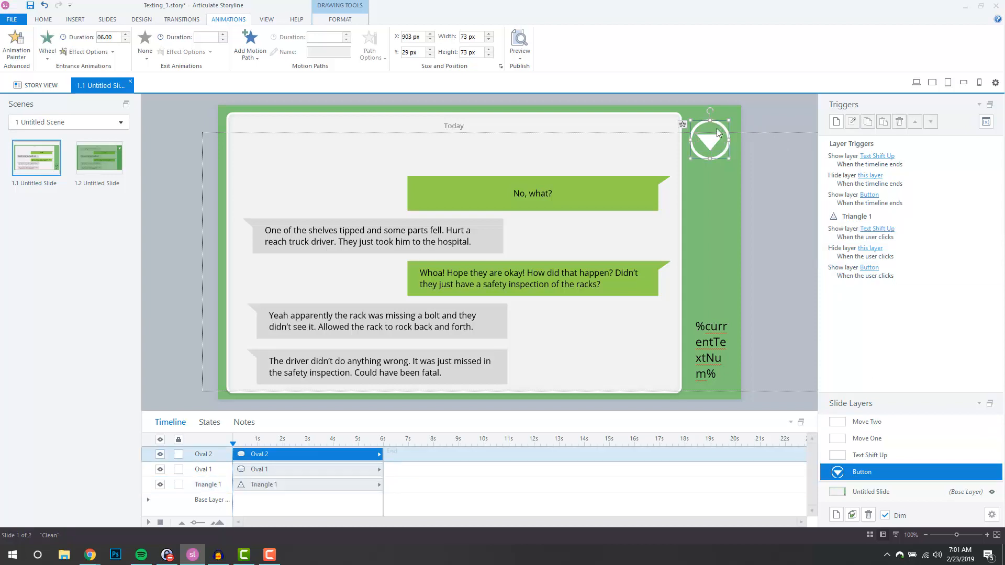
mouse_move(823, 151)
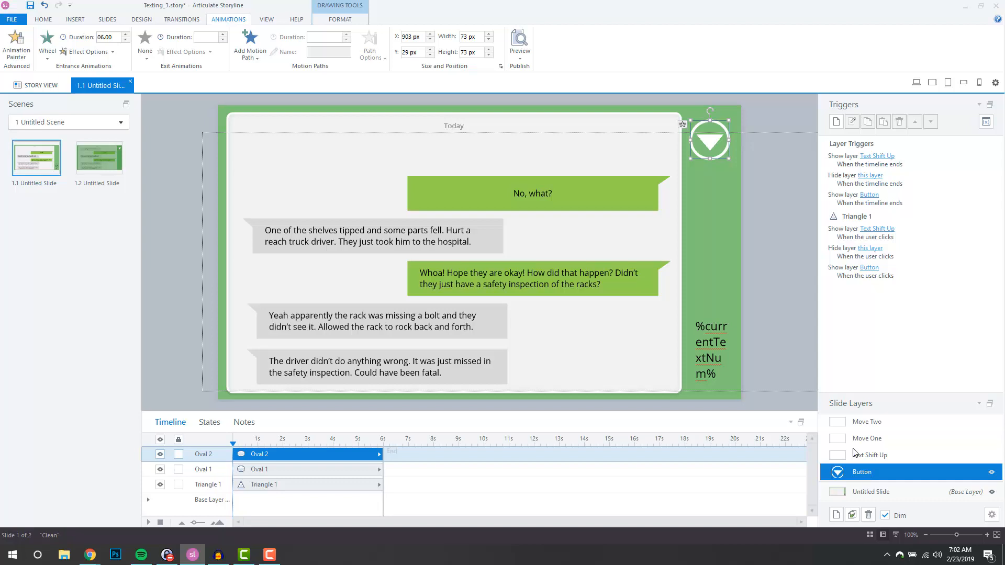
mouse_move(578, 170)
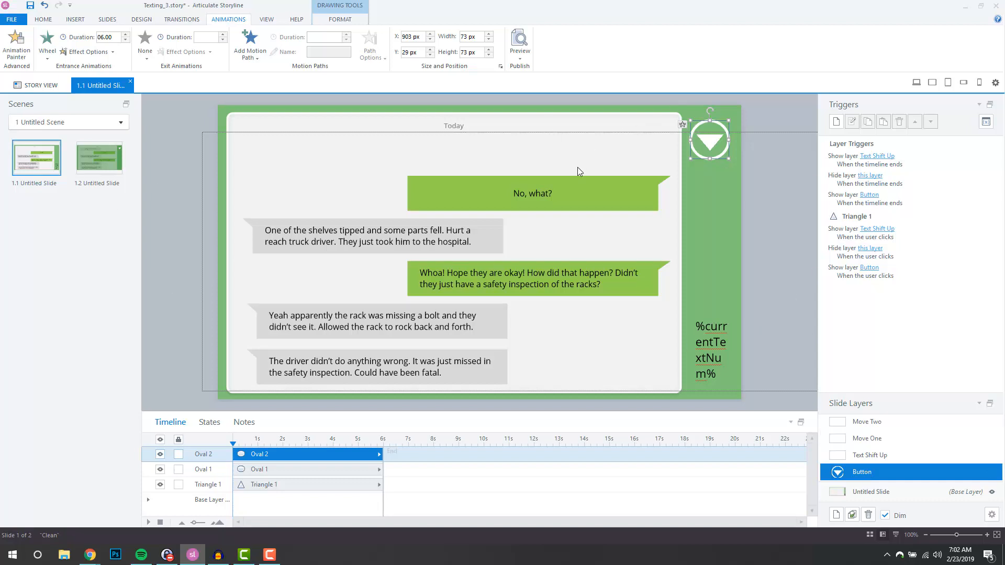
mouse_move(721, 218)
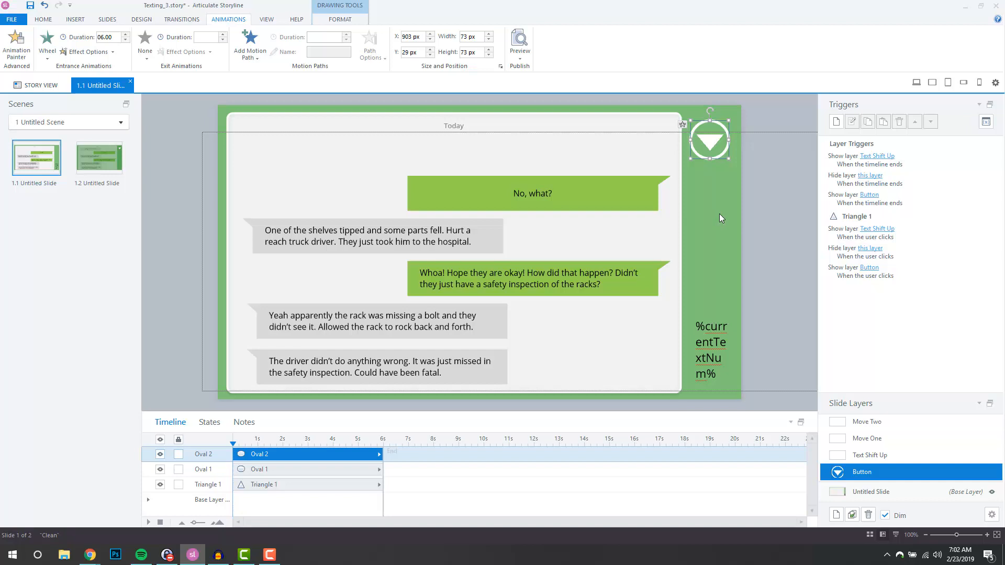
mouse_move(750, 213)
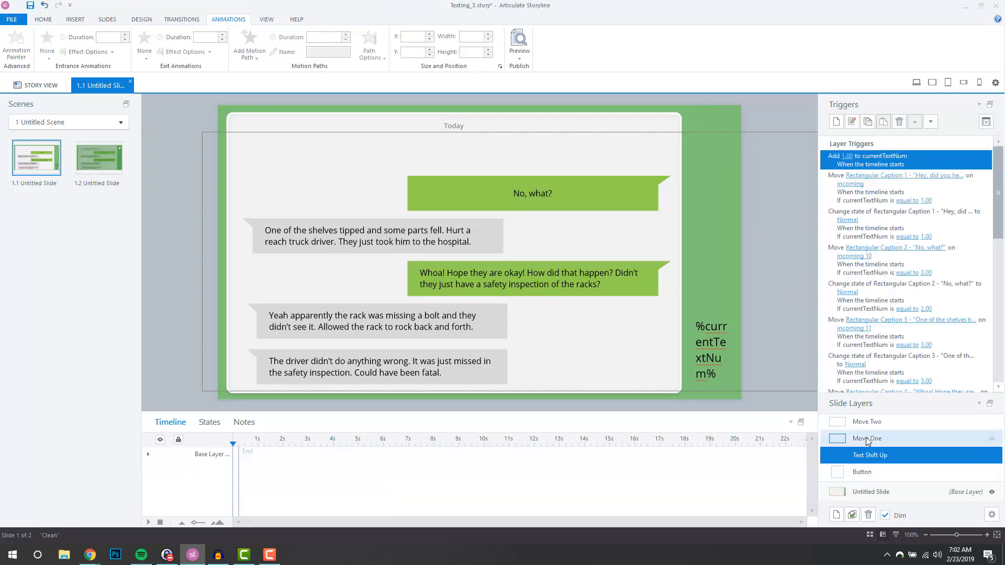
click(867, 439)
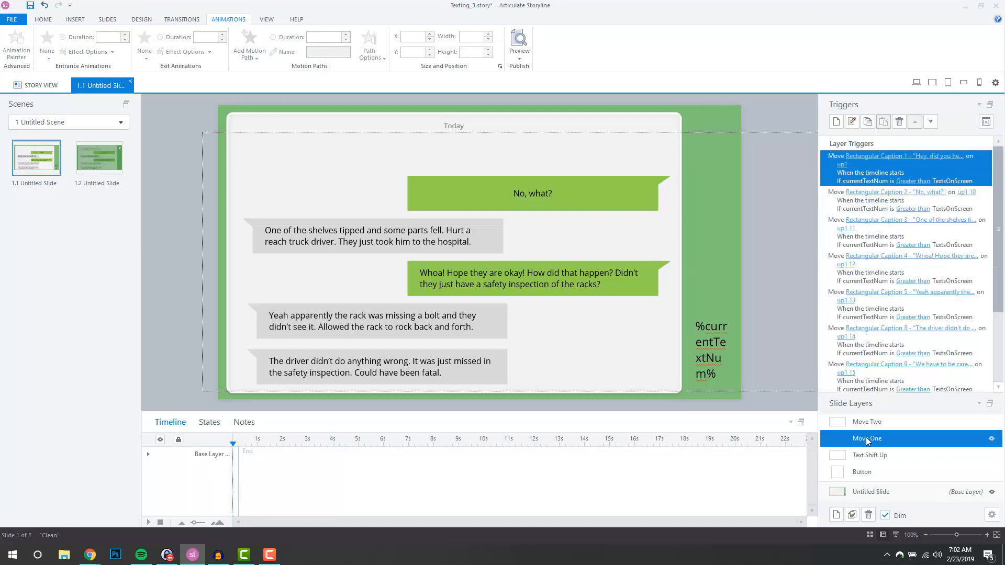
click(870, 455)
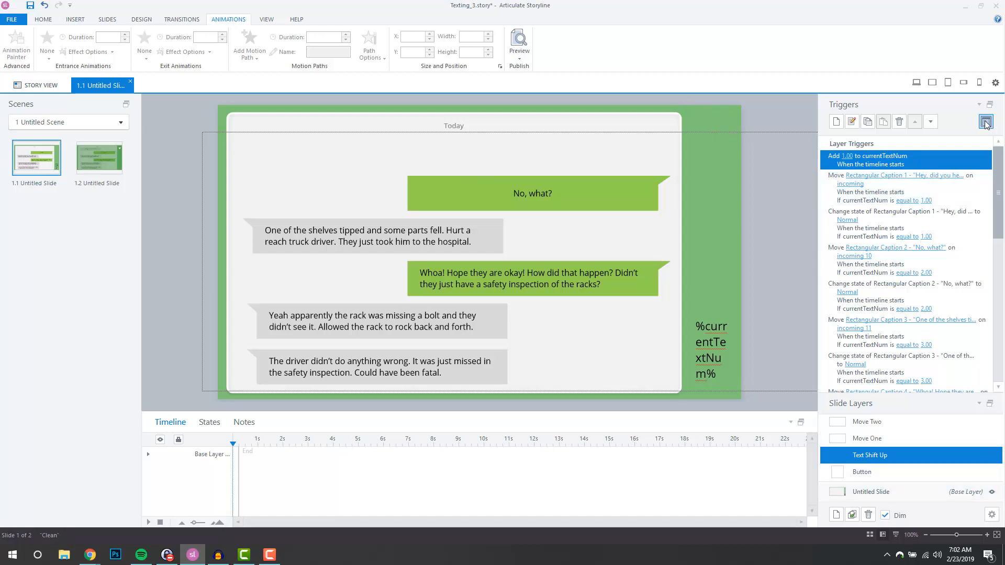
click(986, 122)
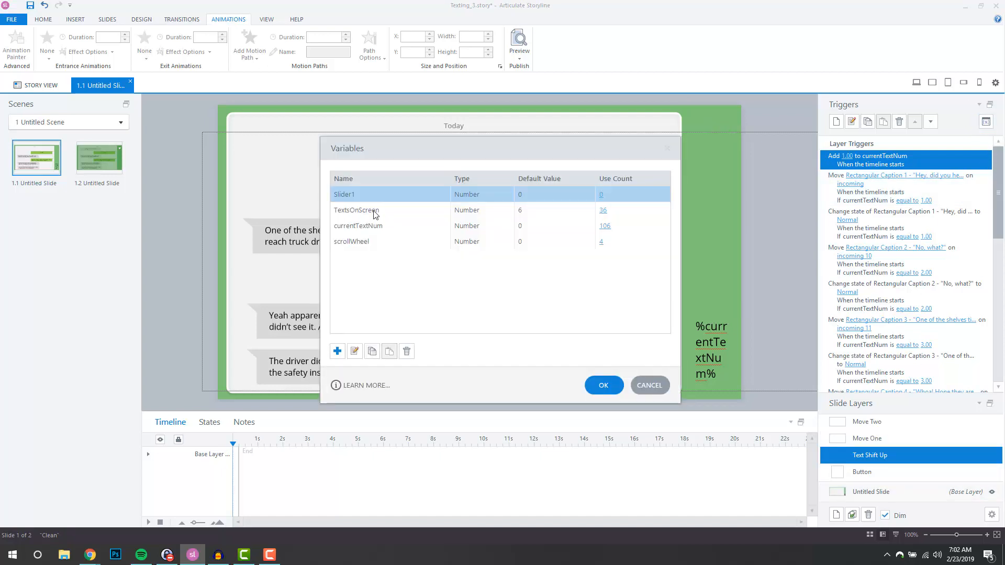
mouse_move(571, 212)
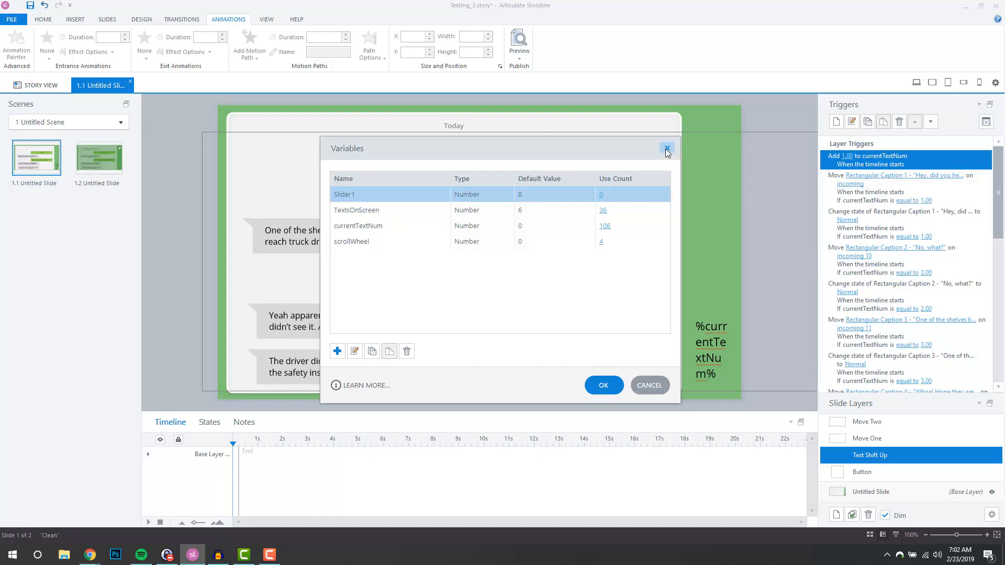
click(667, 147)
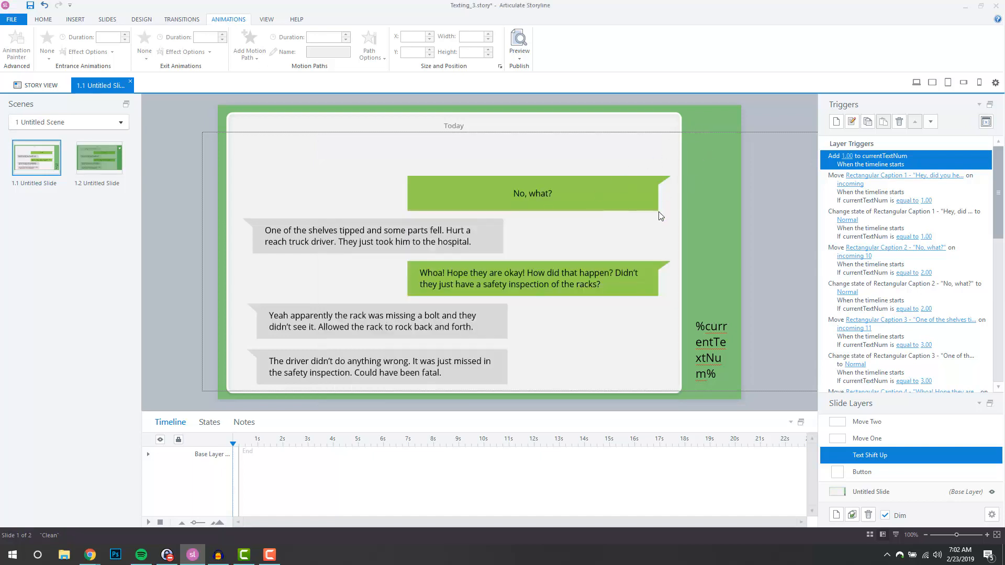
mouse_move(663, 412)
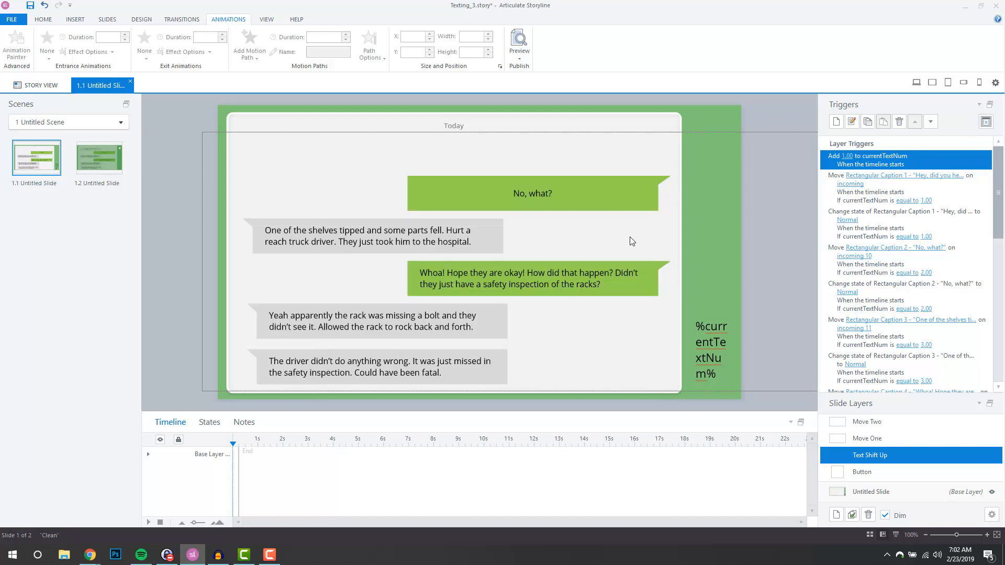
mouse_move(601, 369)
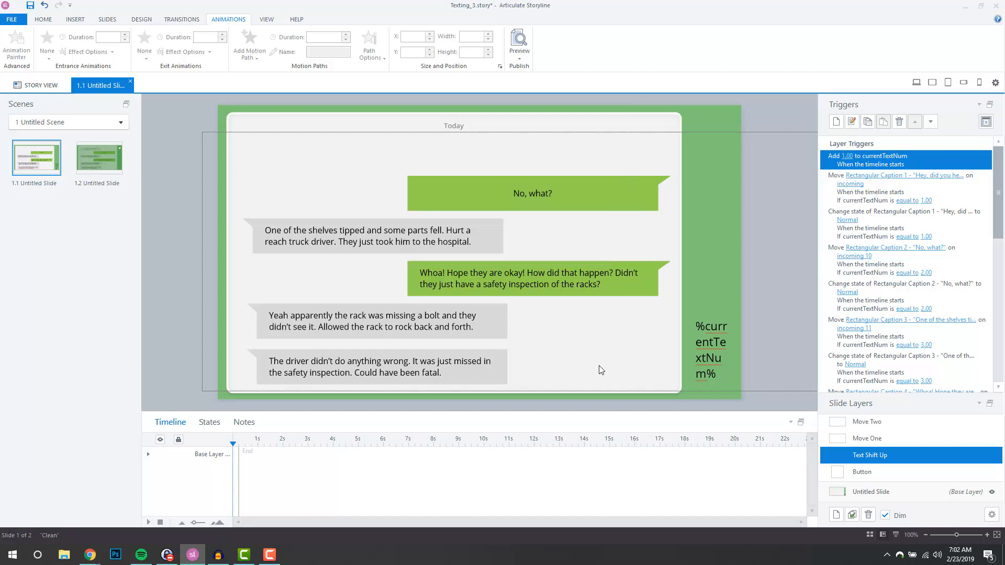
mouse_move(607, 390)
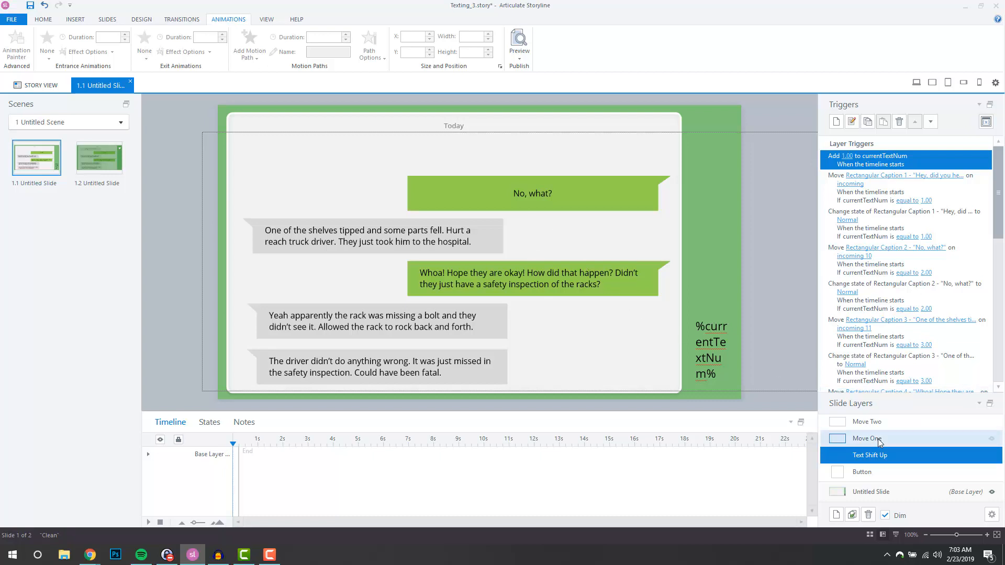
mouse_move(880, 442)
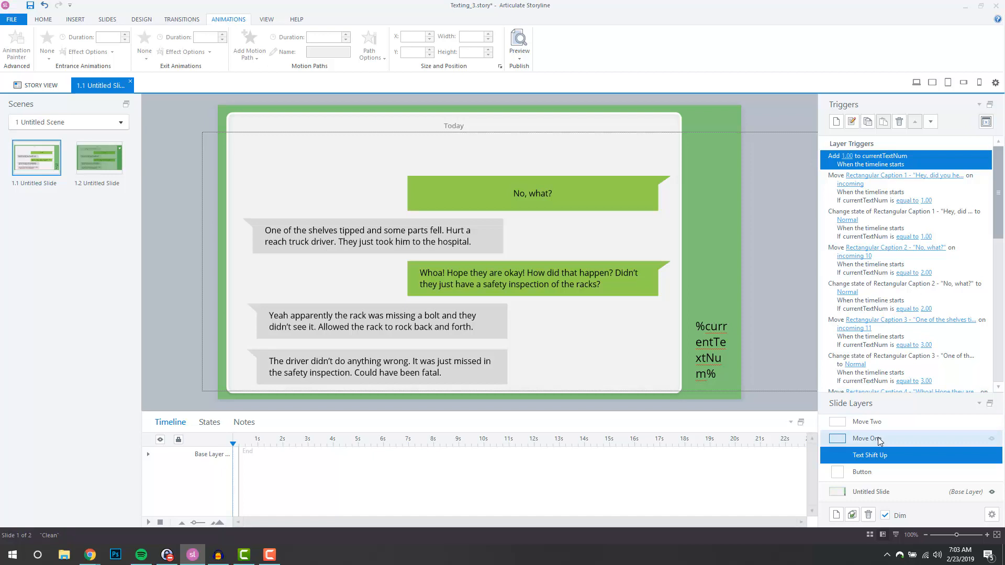
- Review the Move One layer's caption-lifting triggers, then the base slide's caption-hiding triggers
click(867, 438)
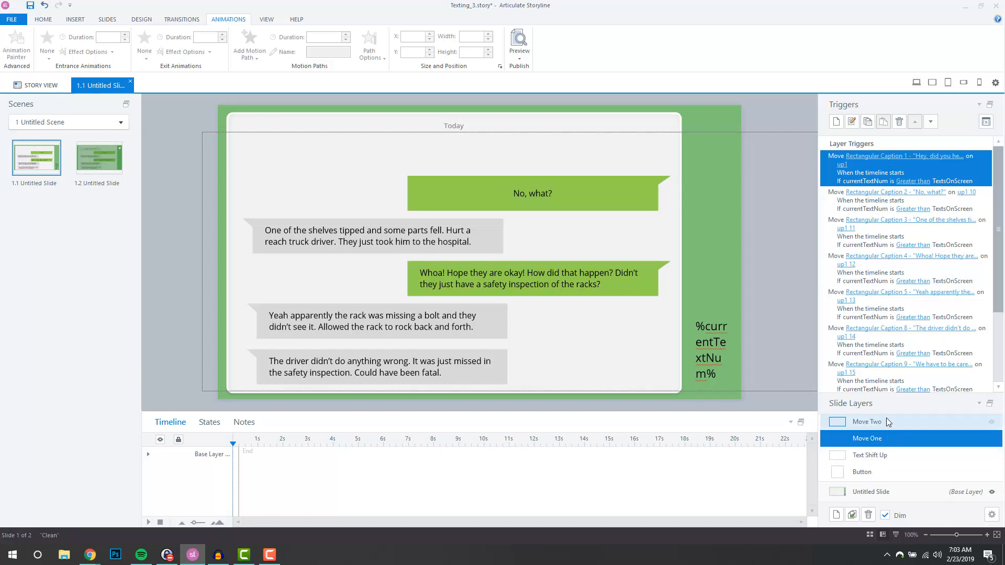
mouse_move(641, 259)
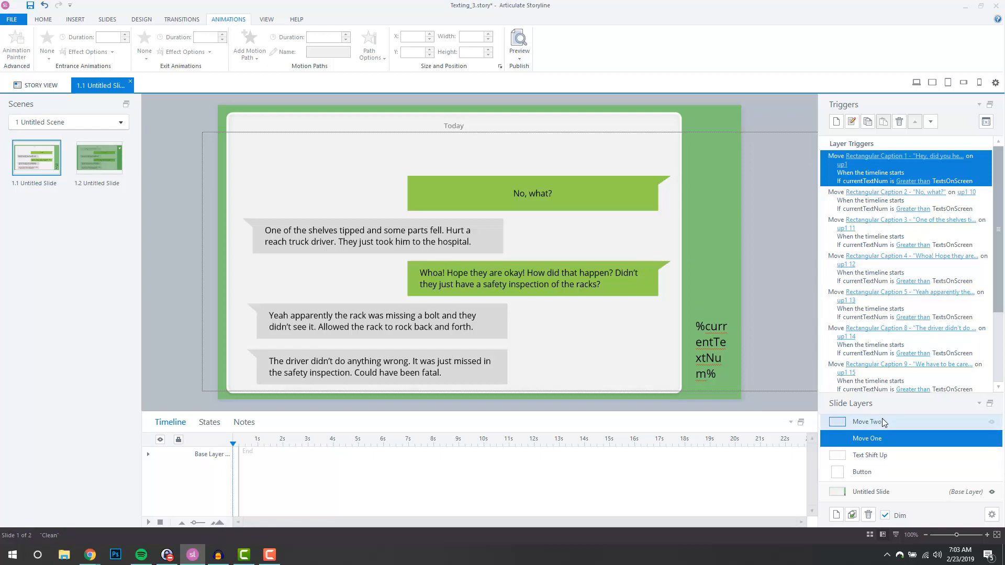
click(862, 472)
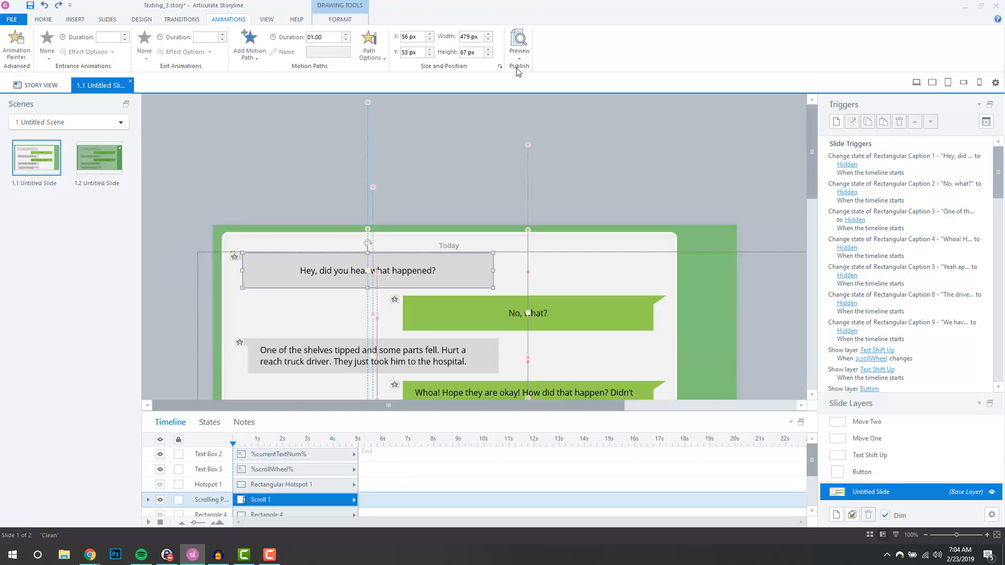
- Preview the slide so 'Hey, did you hear what happened?' and 'No, what?' appear
click(519, 39)
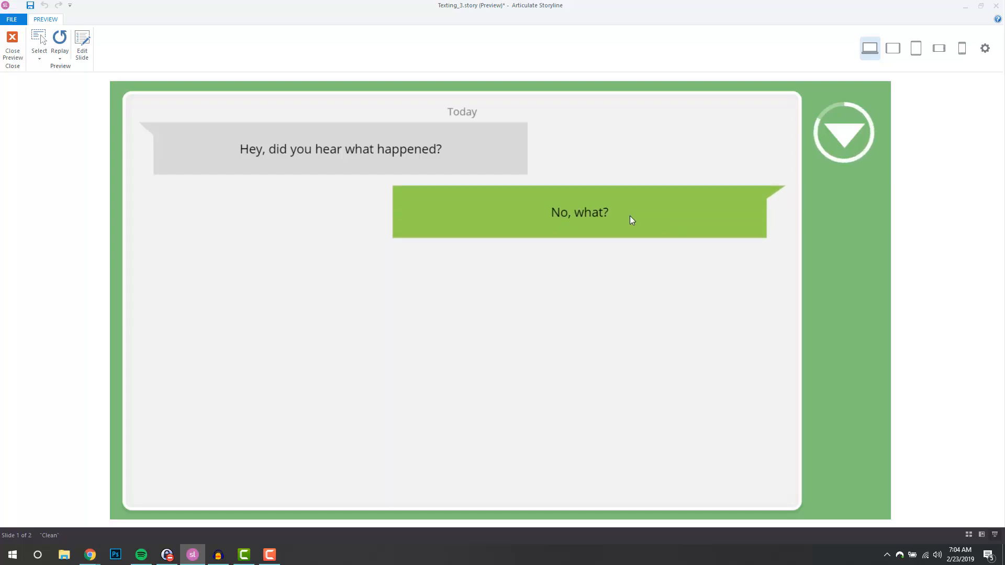
- Replay the chat preview from the first message and advance through the opening bubbles
click(844, 133)
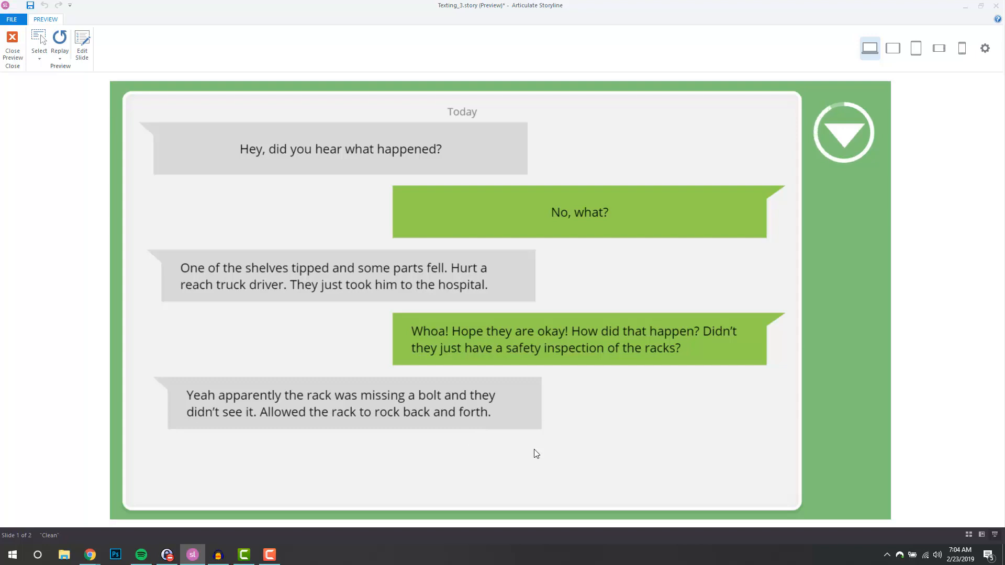
click(843, 132)
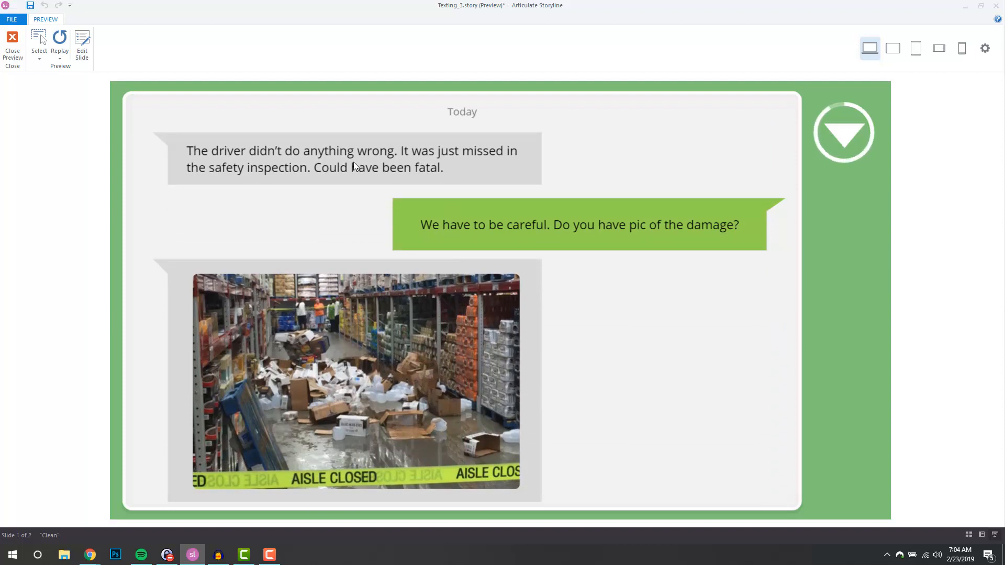
click(844, 132)
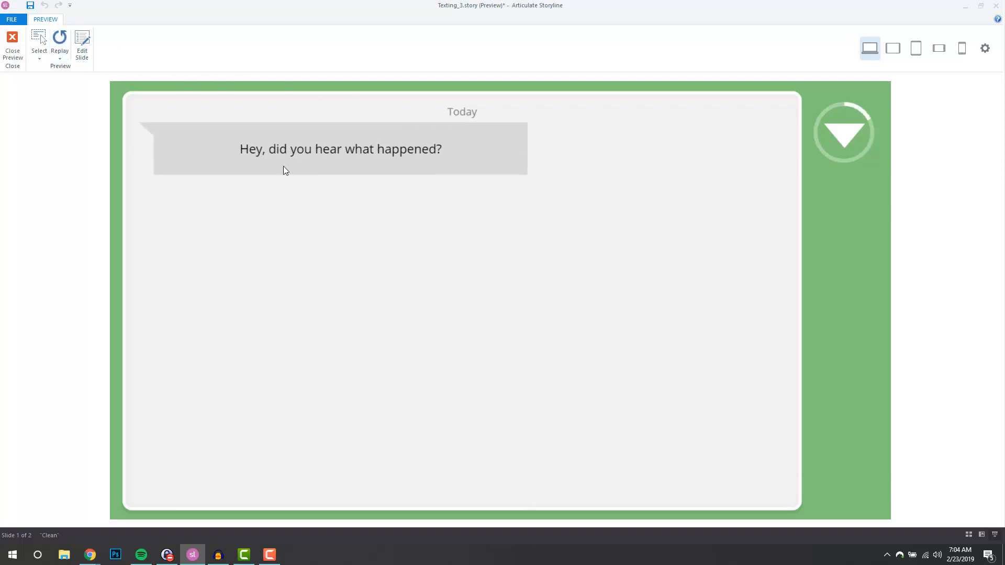
click(843, 132)
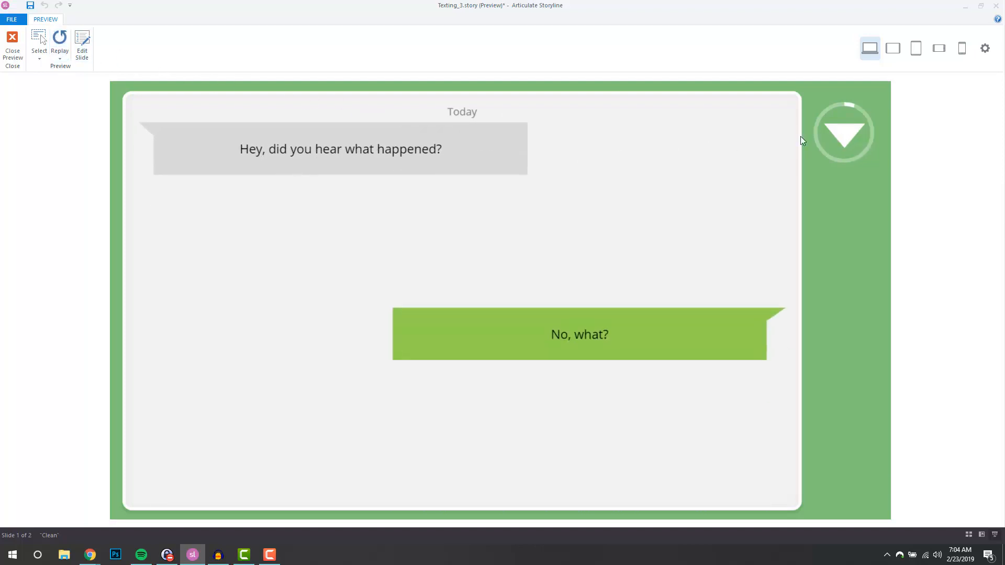
click(844, 132)
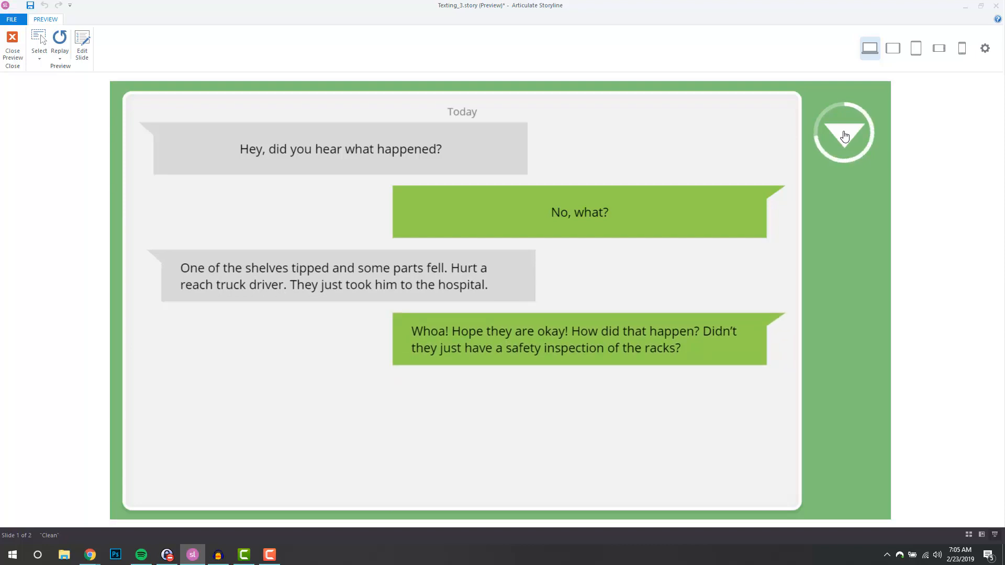
- Advance until older messages scroll up past the damage photo and safety-checks reply, then leave preview
click(844, 133)
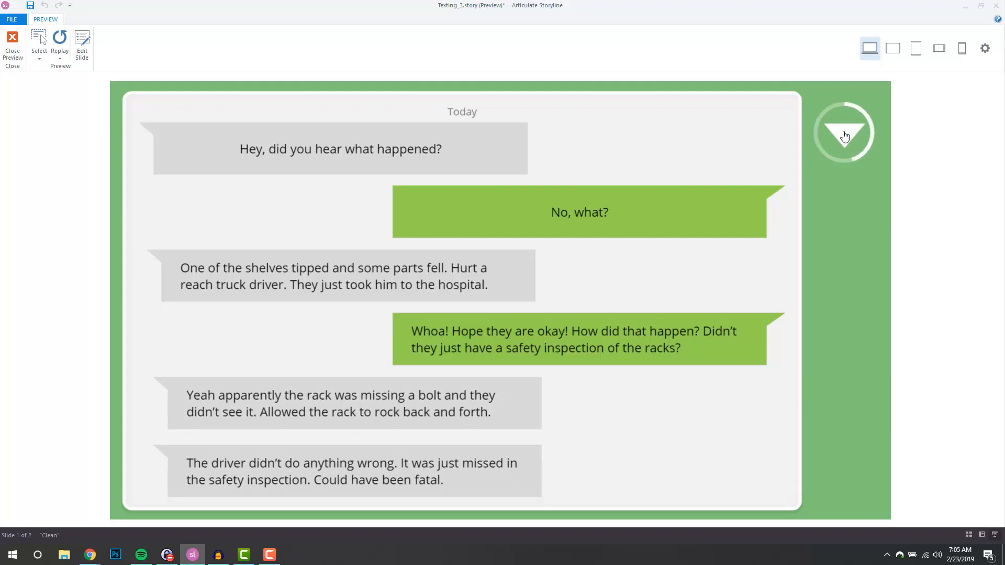
click(844, 132)
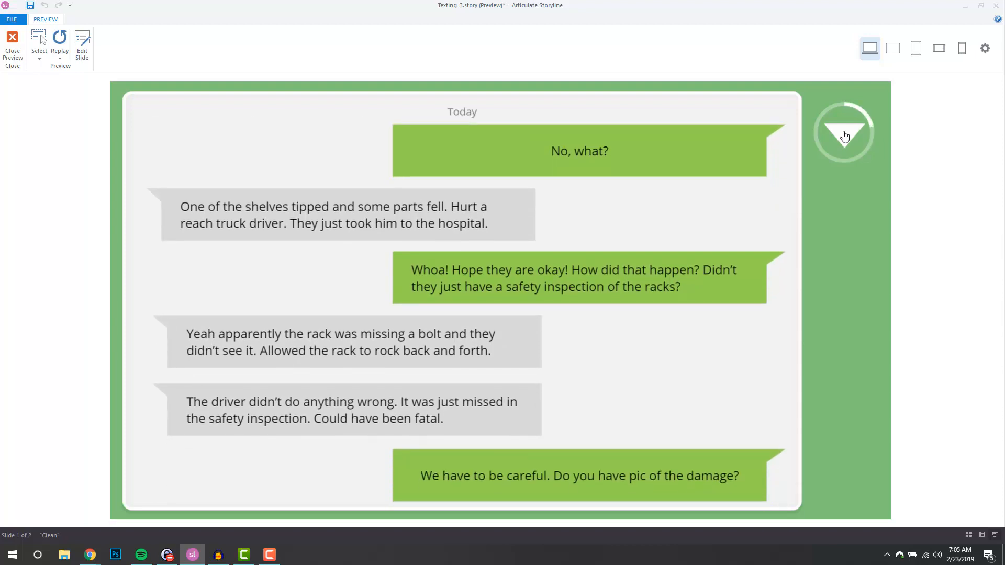
click(843, 132)
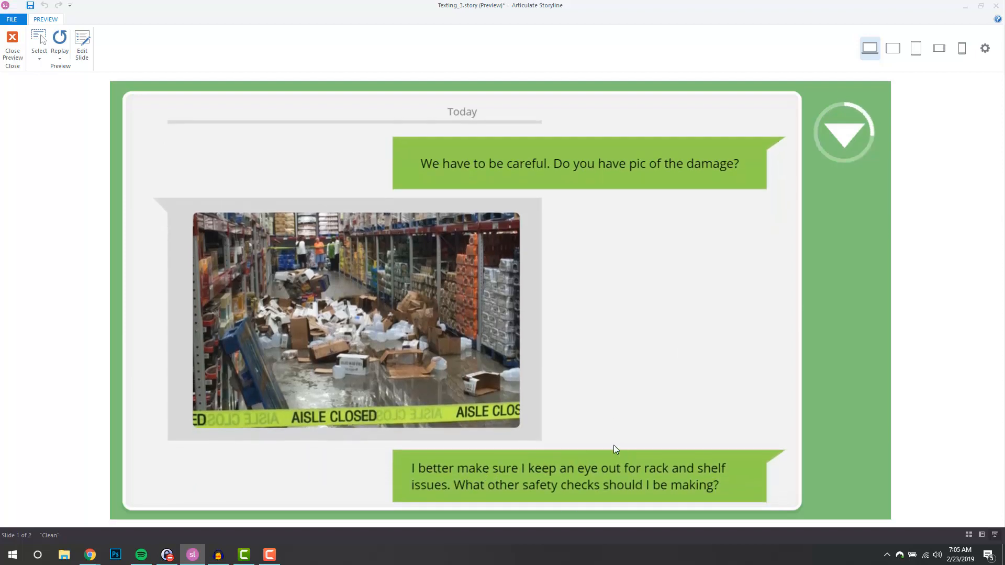
mouse_move(661, 468)
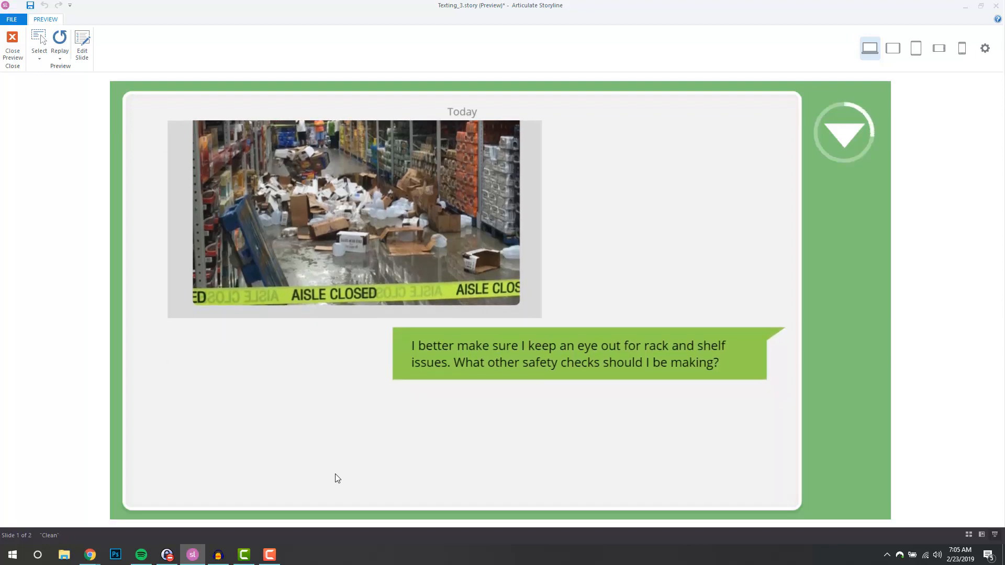
mouse_move(828, 119)
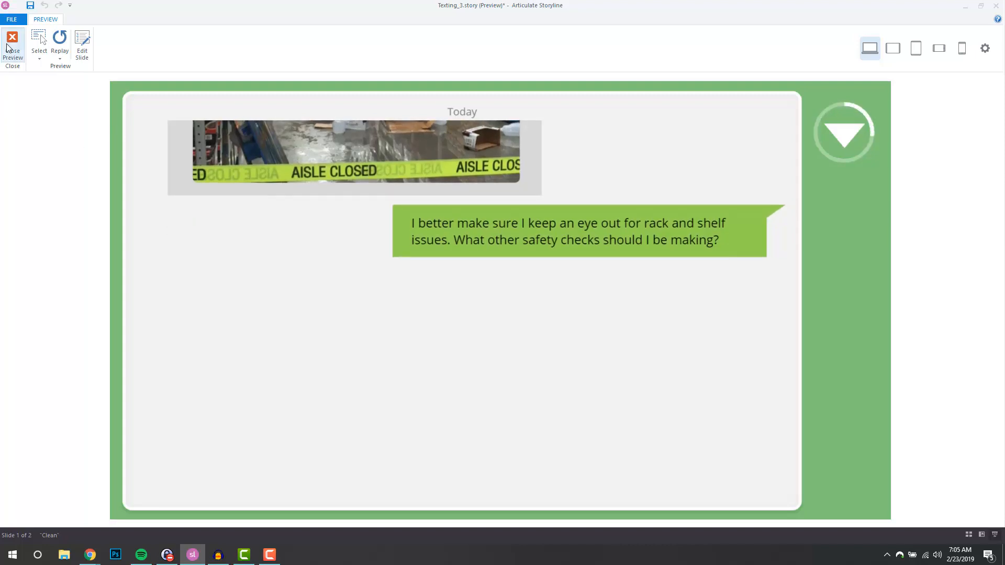
click(13, 48)
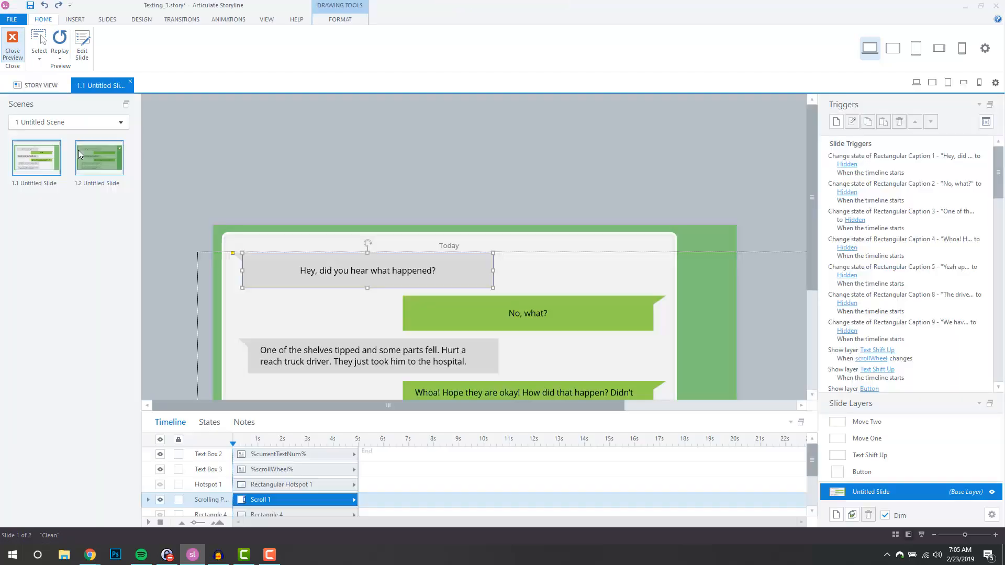
click(228, 19)
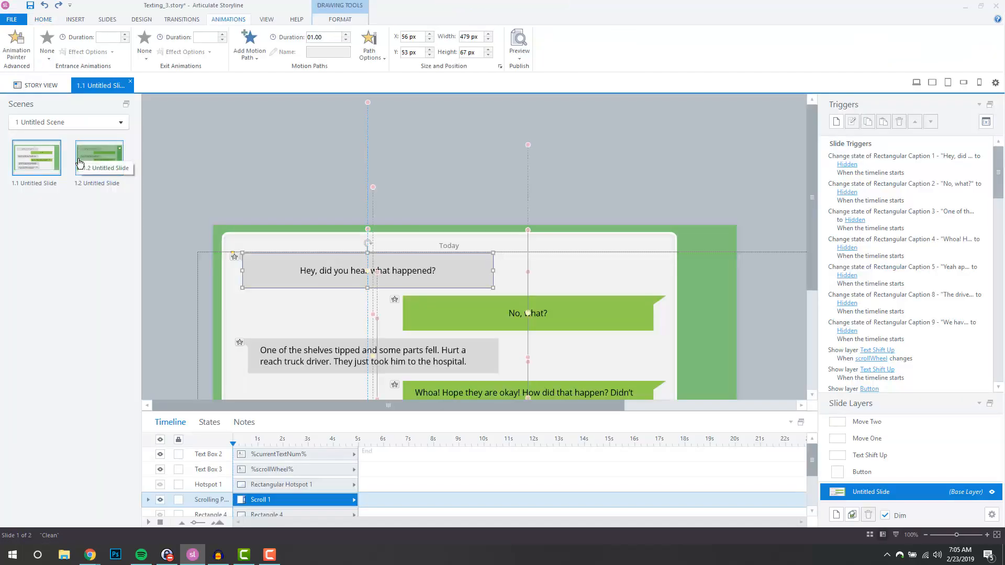